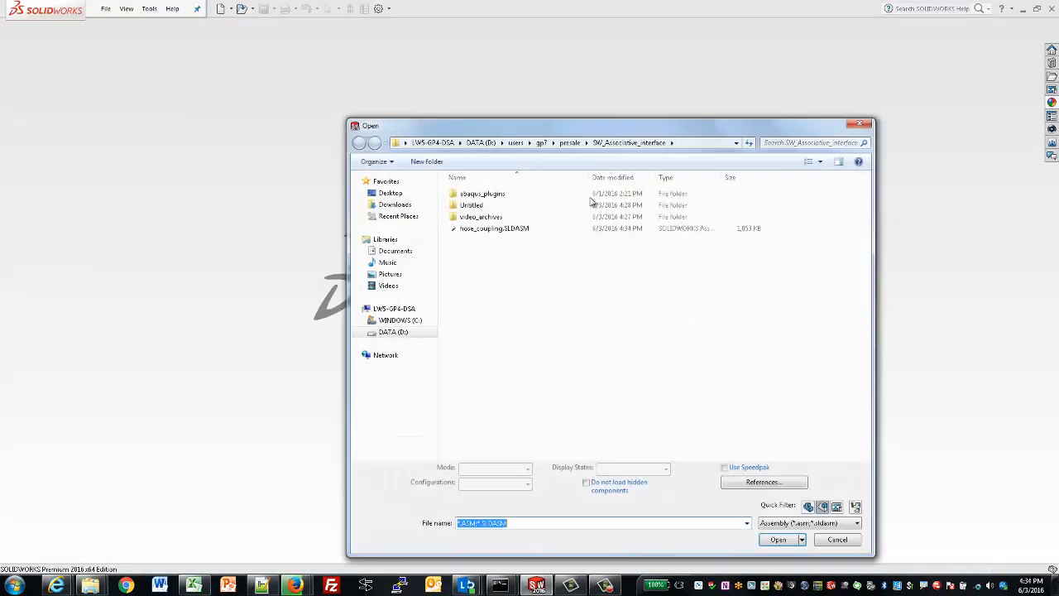
- Open hose_coupling.SLDASM, preview a section view through it, and show the ConfigurationManager
click(769, 539)
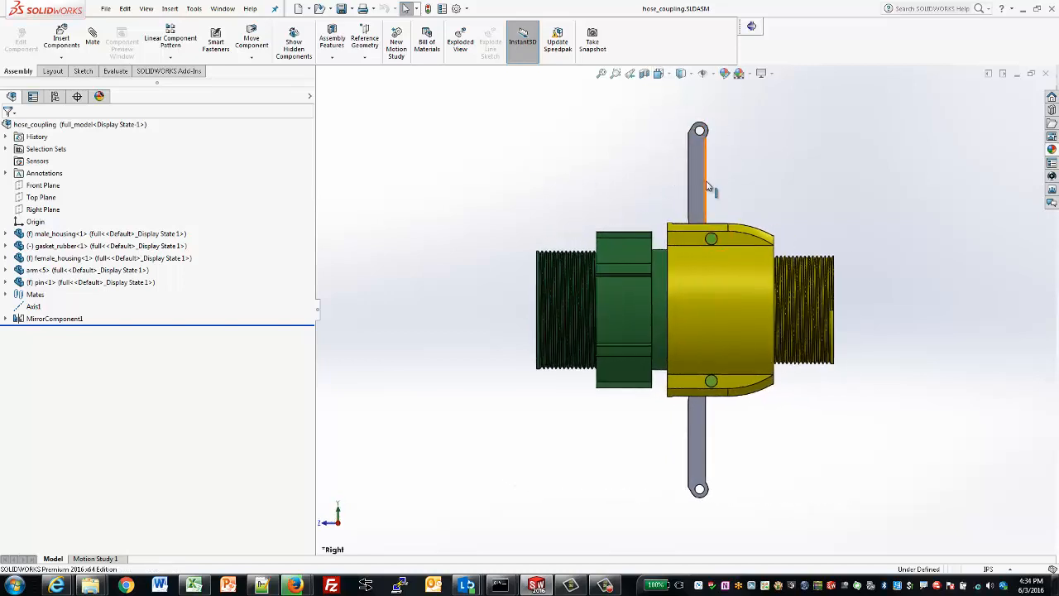
click(632, 72)
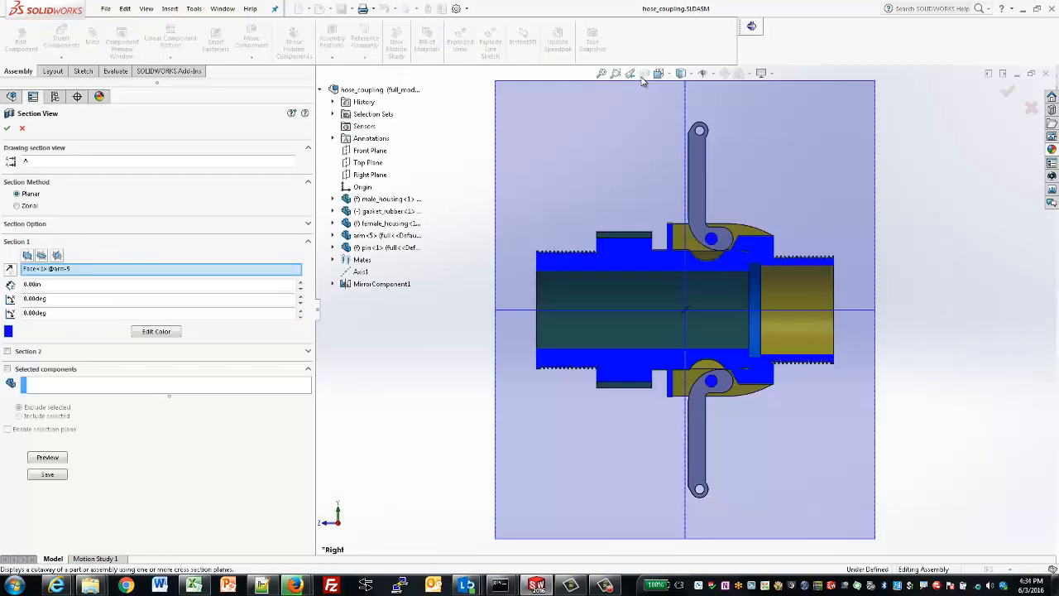
click(7, 129)
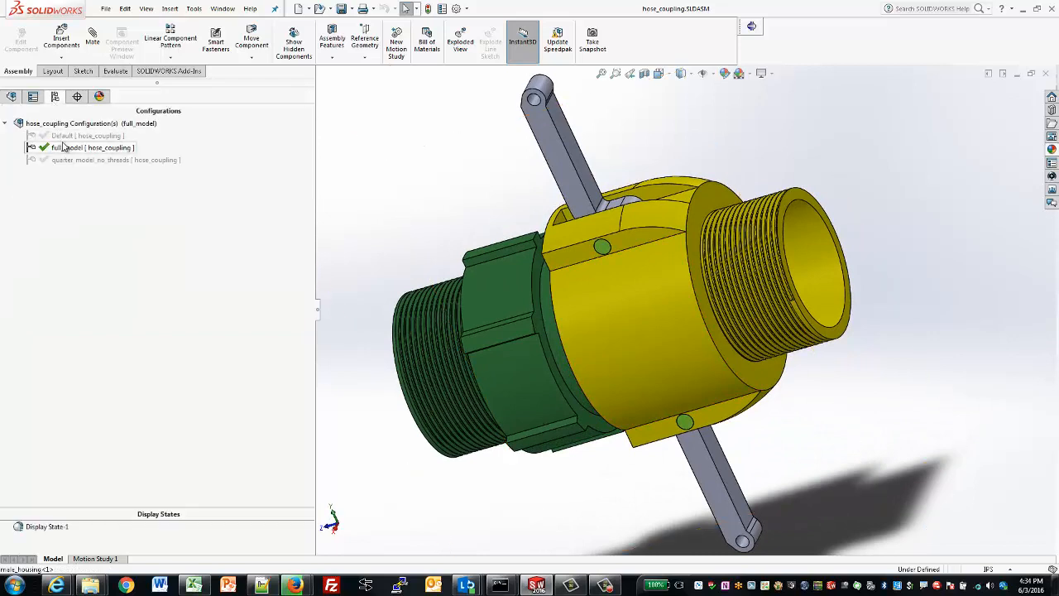
- Activate quarter_model_no_threads, view it from the back, and bring up the Start menu programs
double_click(89, 159)
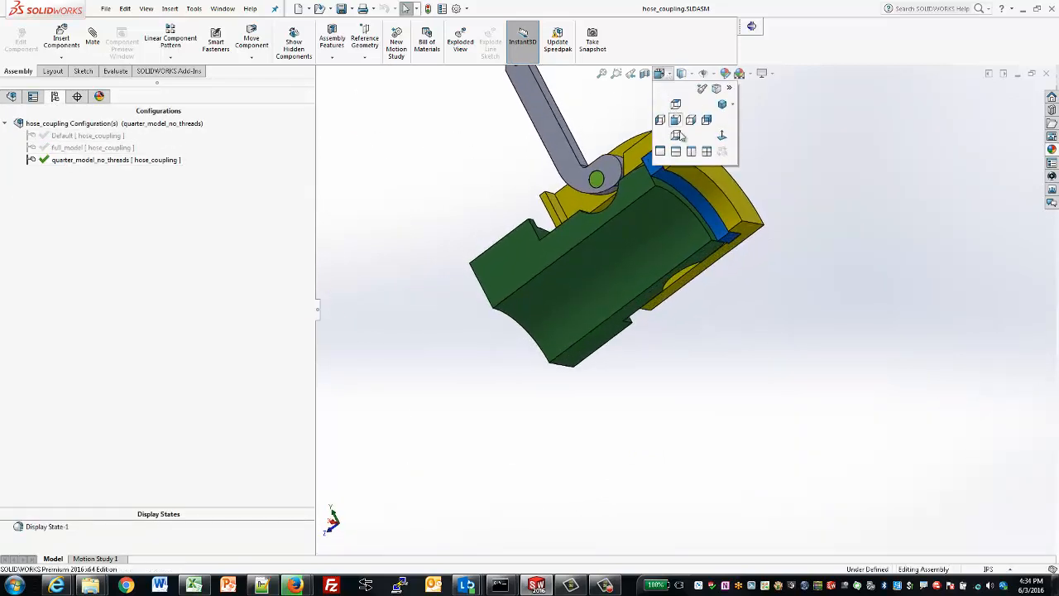
mouse_move(705, 119)
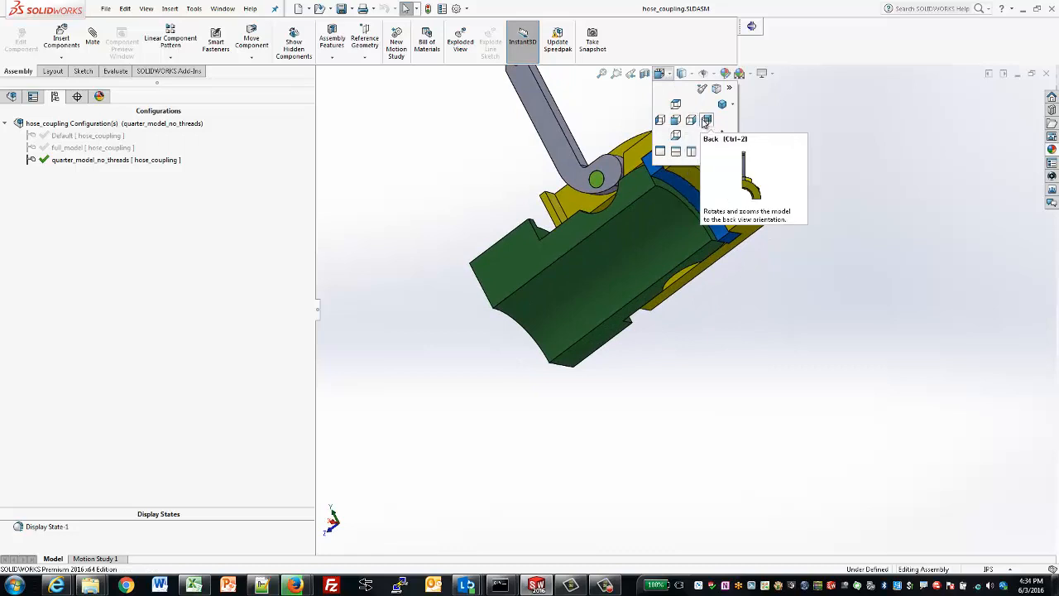
click(676, 120)
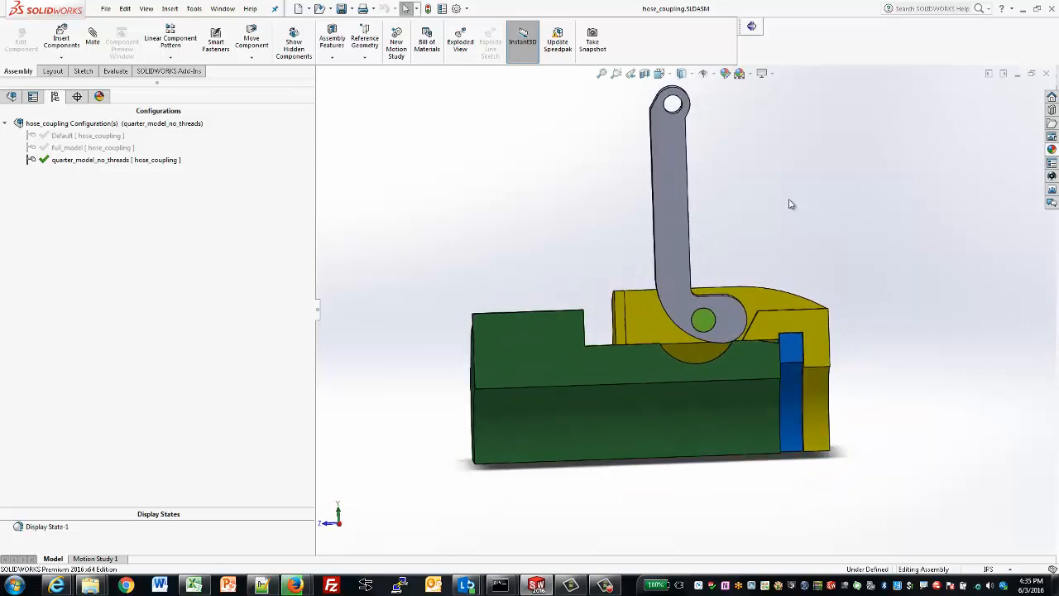
mouse_move(911, 255)
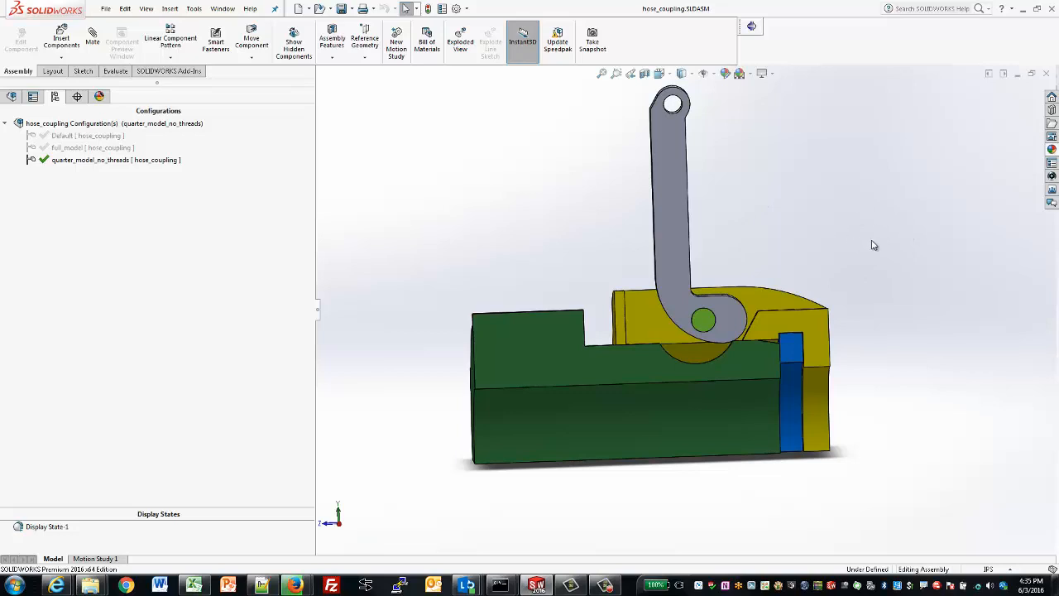
click(10, 586)
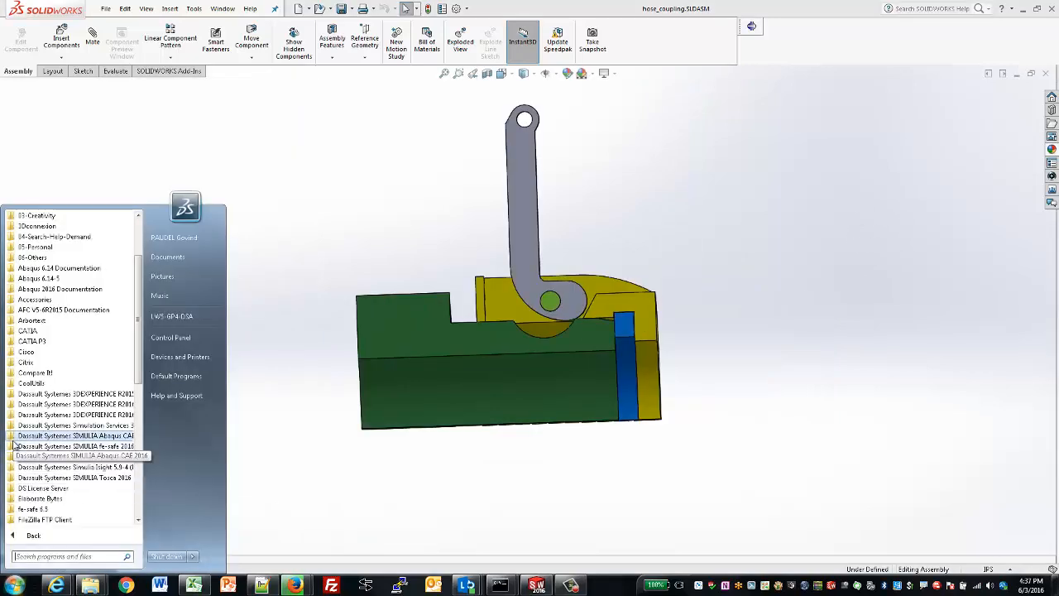
- Launch Abaqus/CAE, enable the SOLIDWORKS associative interface to import the assembly, and maximise the window
click(73, 435)
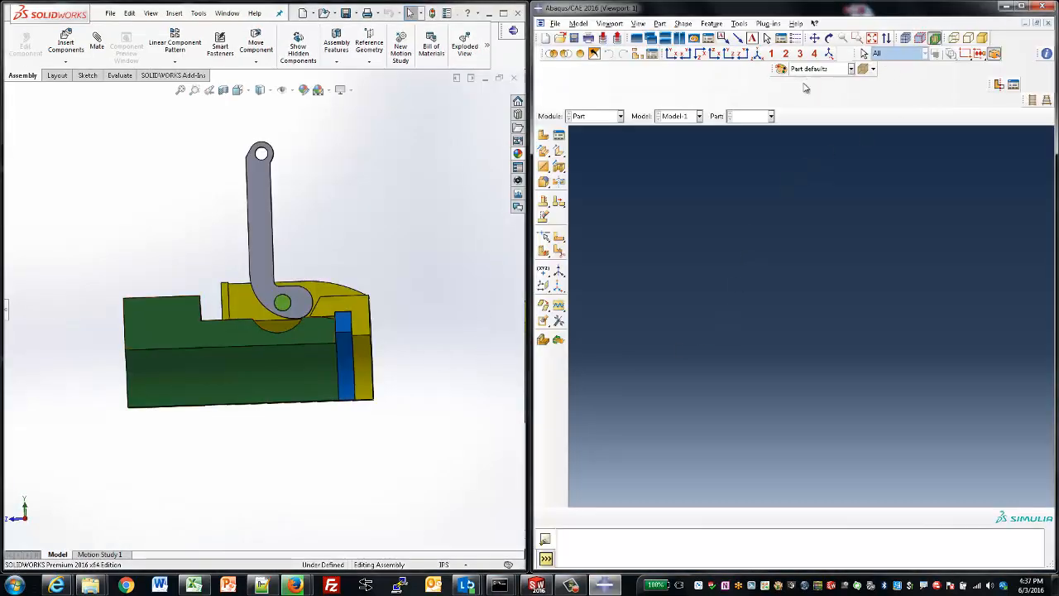
click(619, 116)
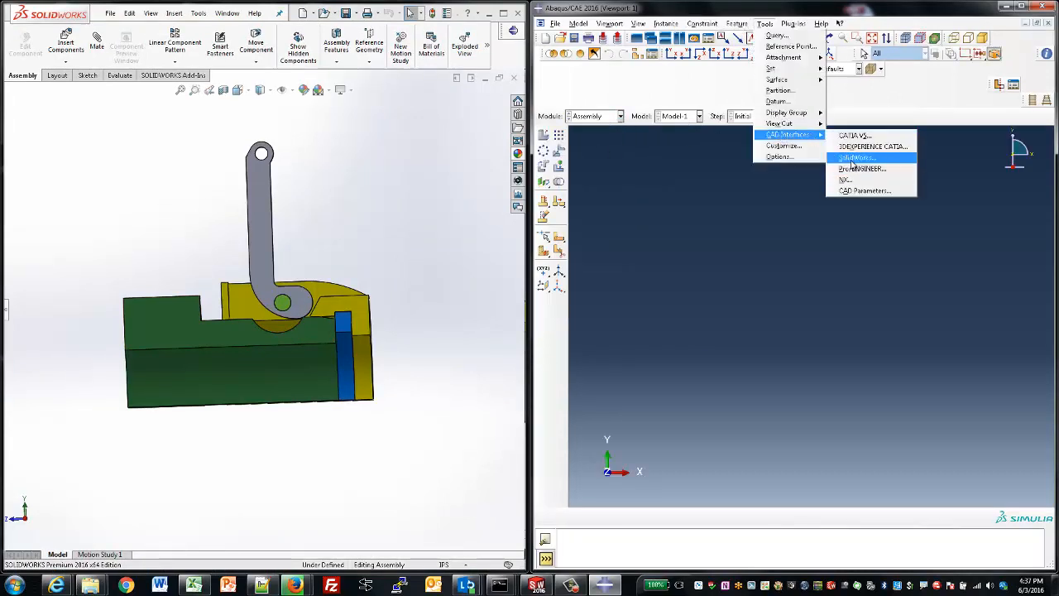
click(857, 157)
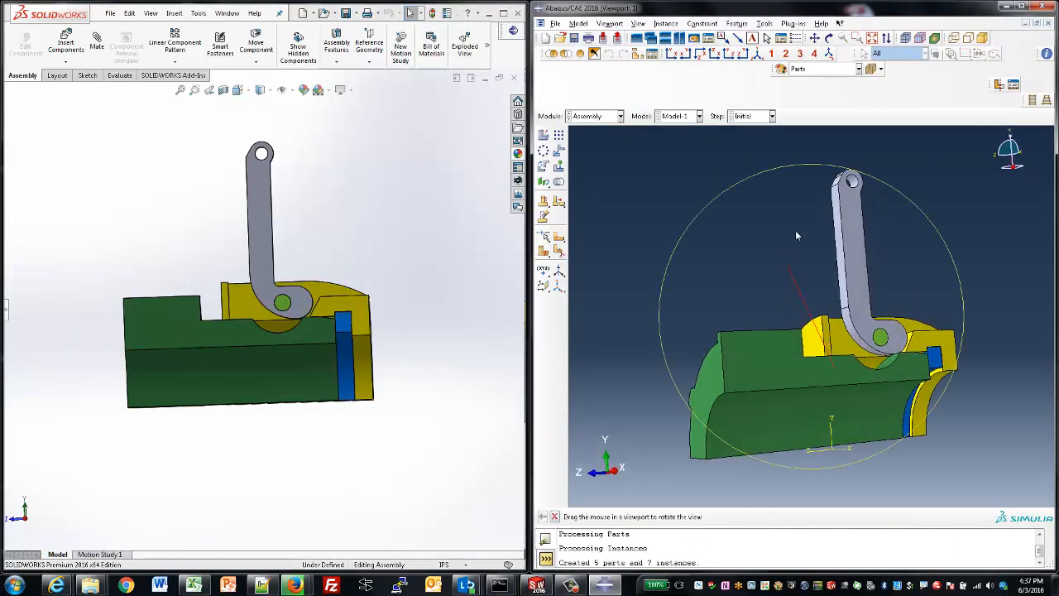
click(1030, 7)
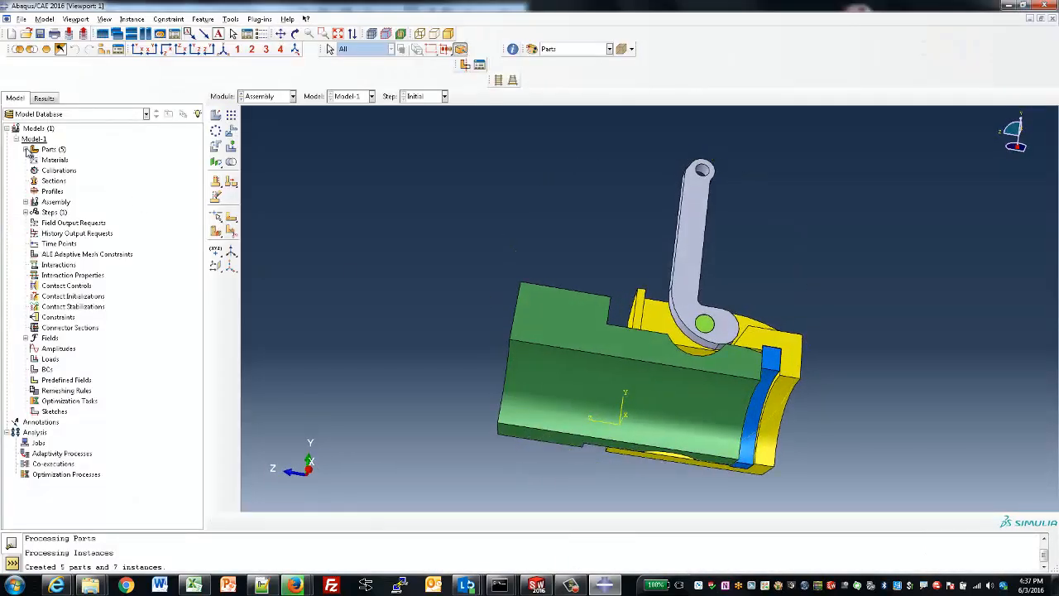
- Orbit to the cut face and review the polypropylene density and rubber hyperelastic material data
click(26, 149)
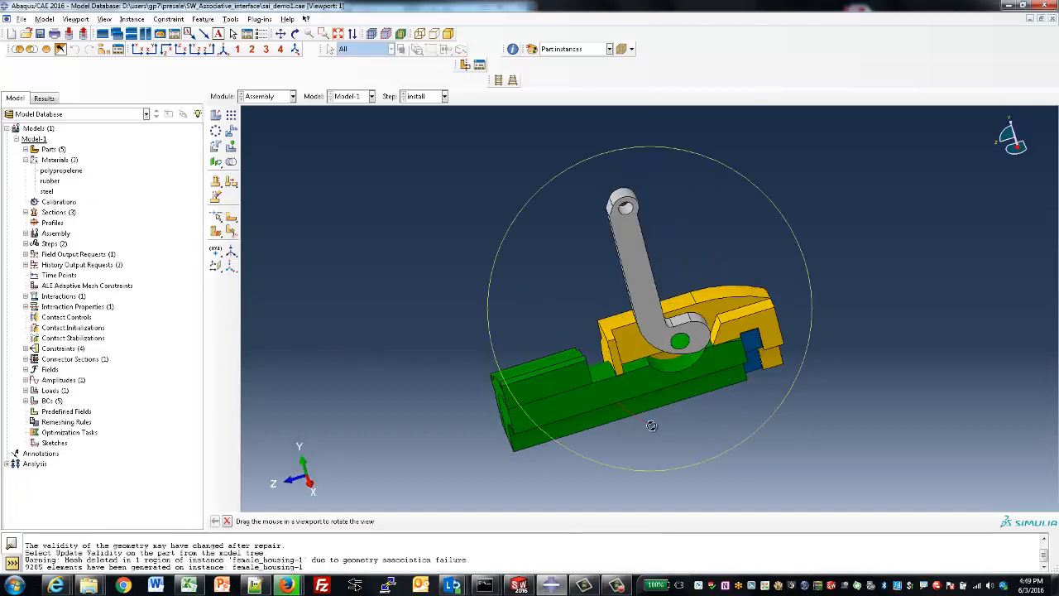
drag(652, 425, 765, 371)
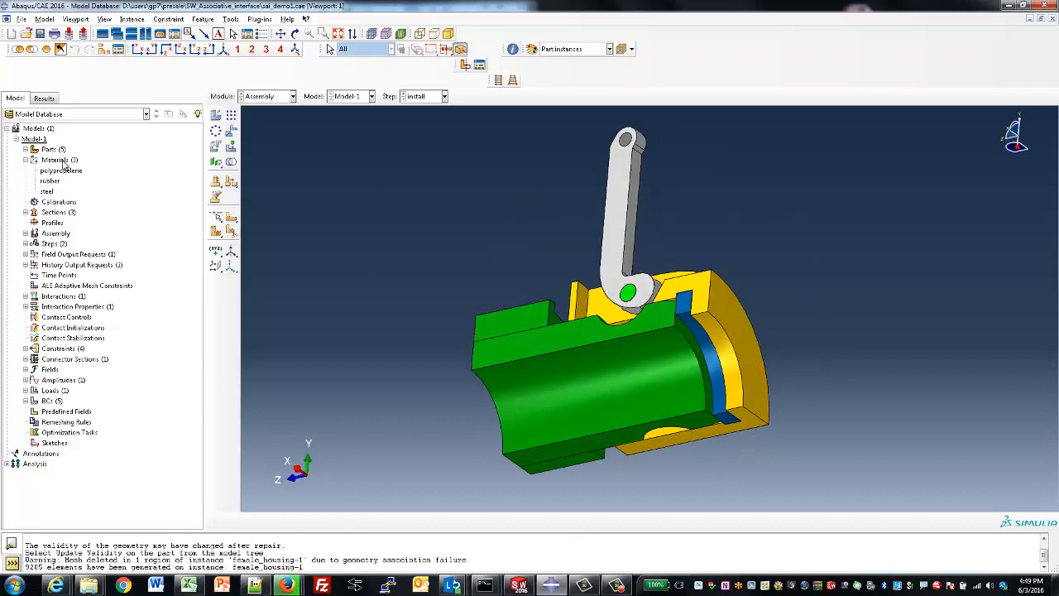
double_click(60, 168)
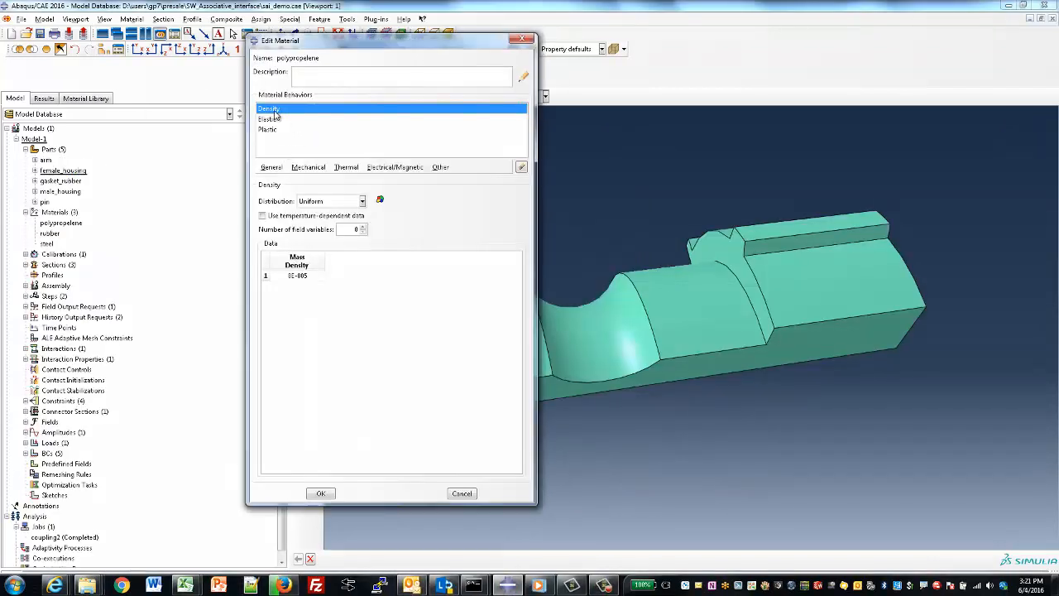
click(268, 129)
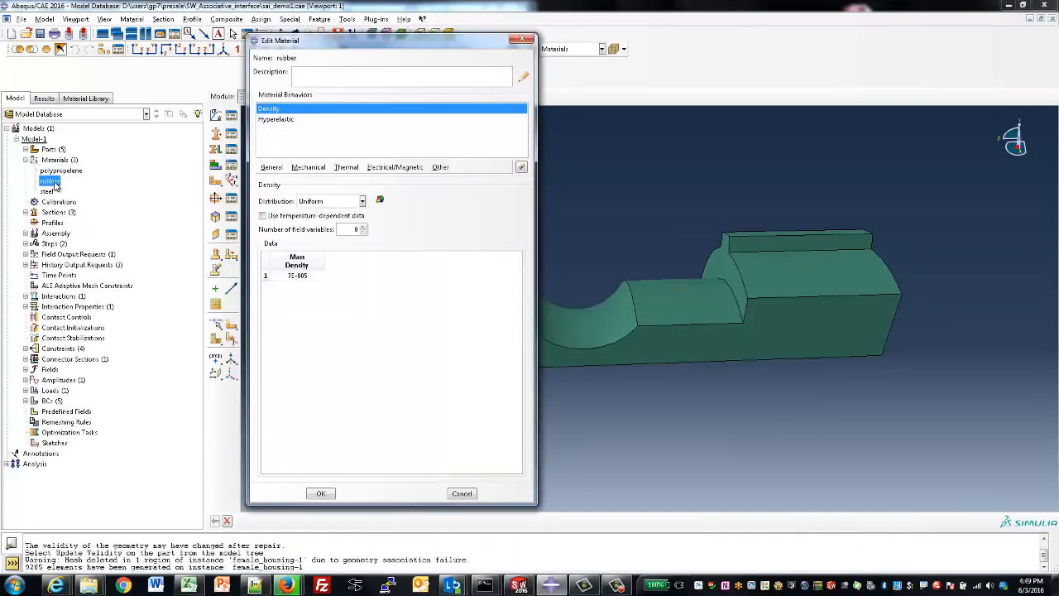
click(274, 119)
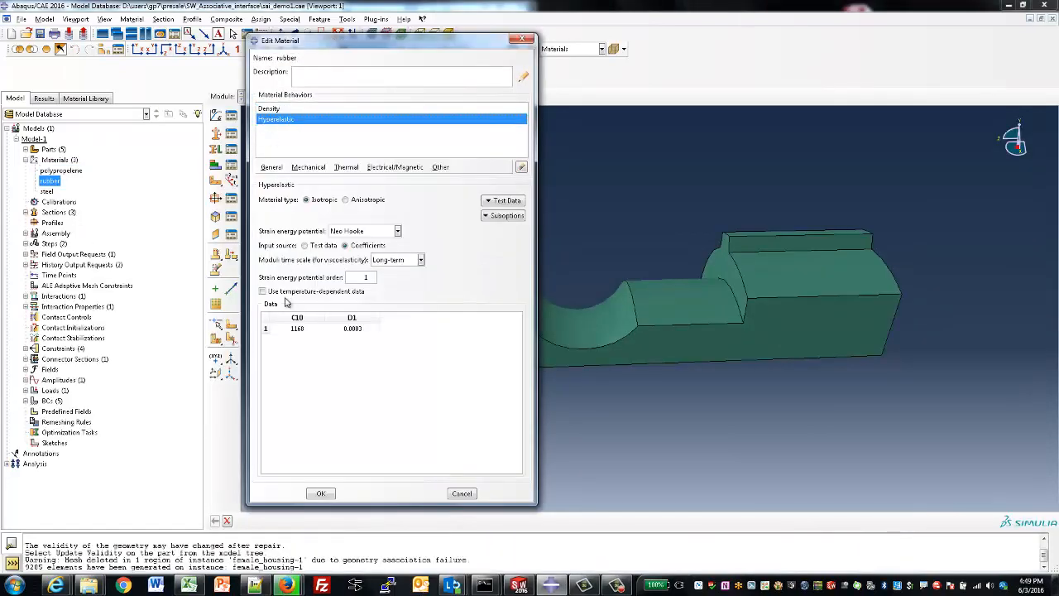
click(321, 493)
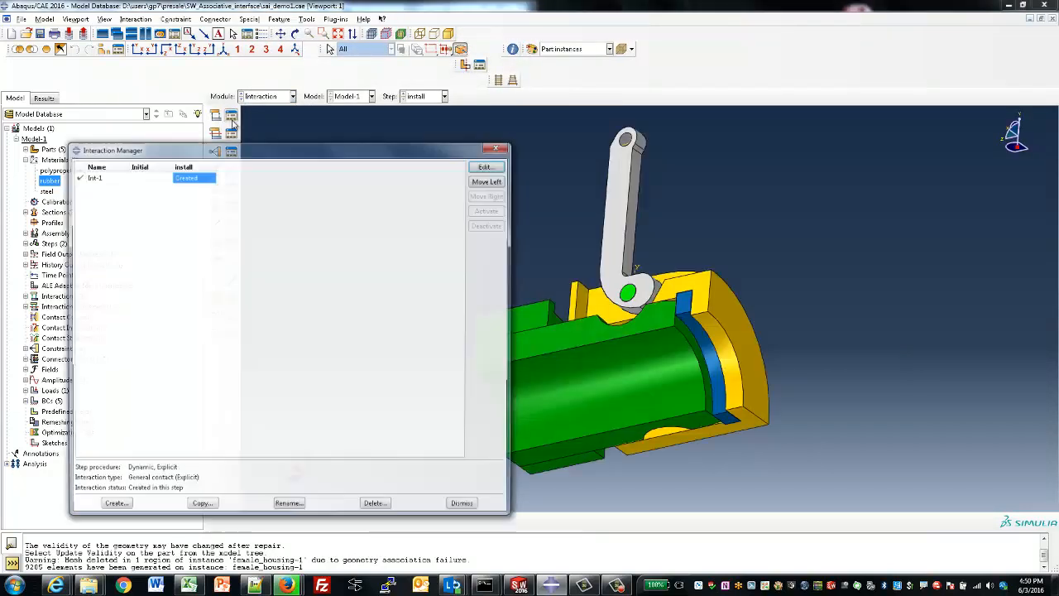
- Review the Int-1 general contact settings unchanged and dismiss the Interaction Manager
click(485, 165)
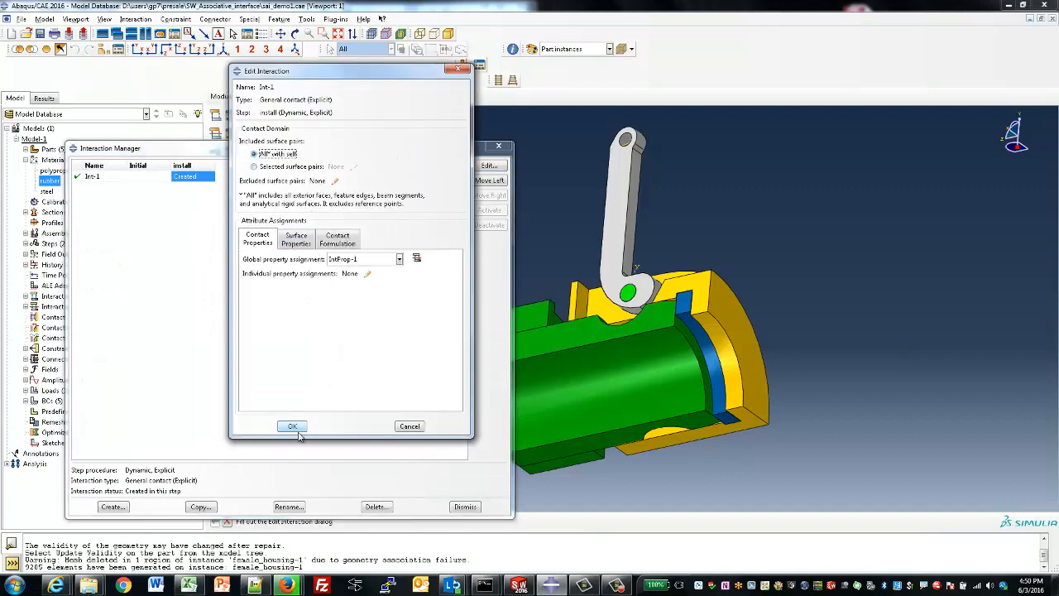
click(291, 427)
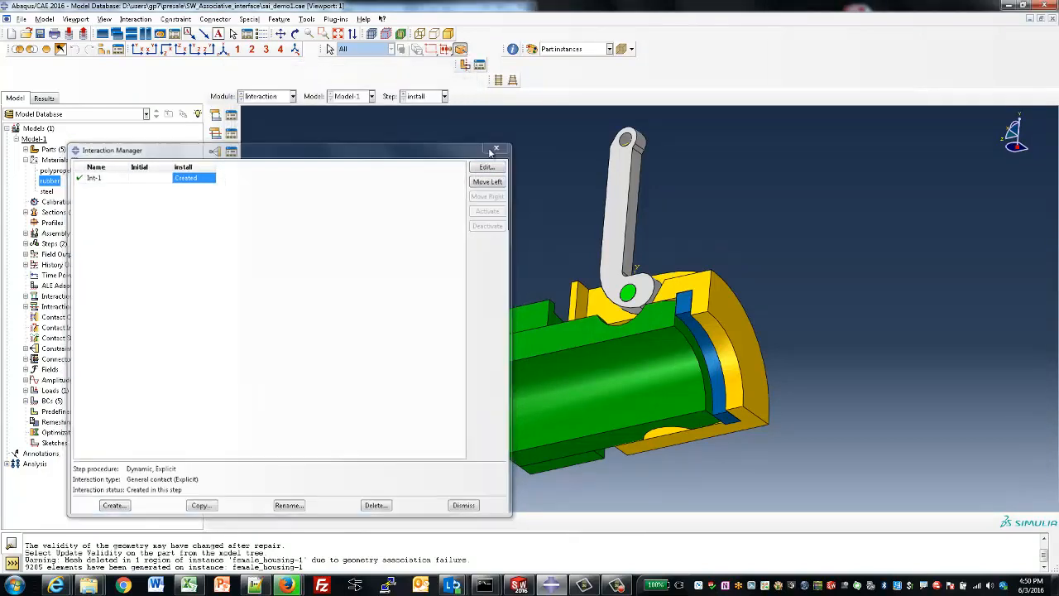
click(291, 96)
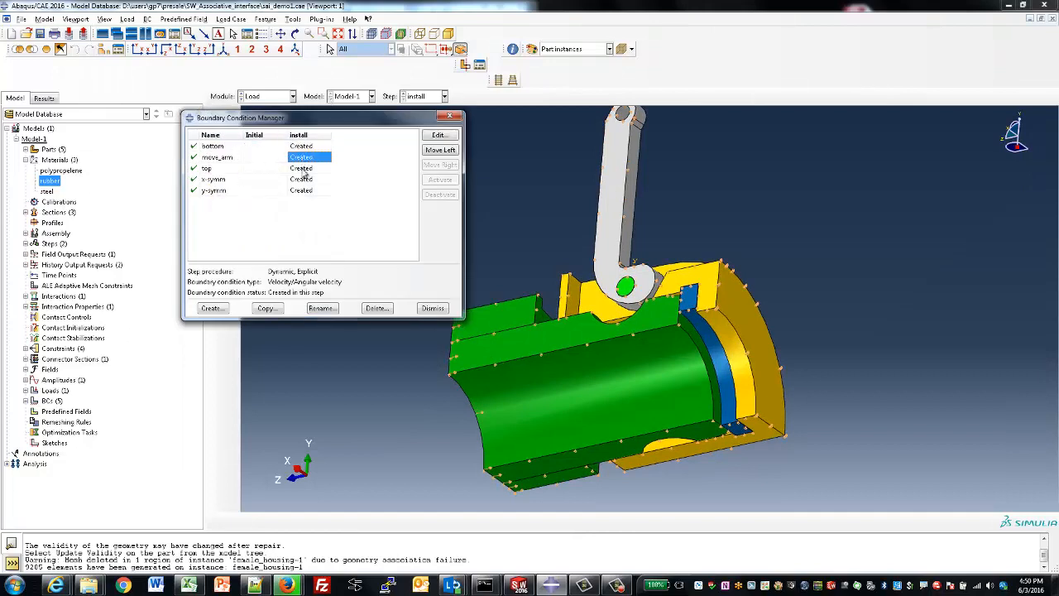
- Inspect the install-step boundary conditions and dismiss the Boundary Condition Manager
click(306, 190)
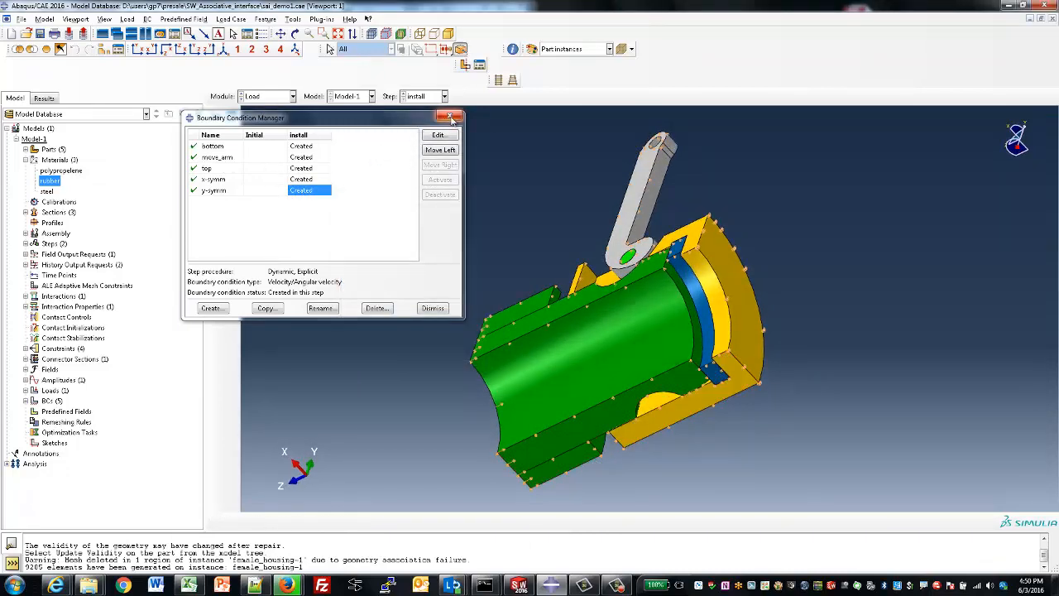
click(291, 96)
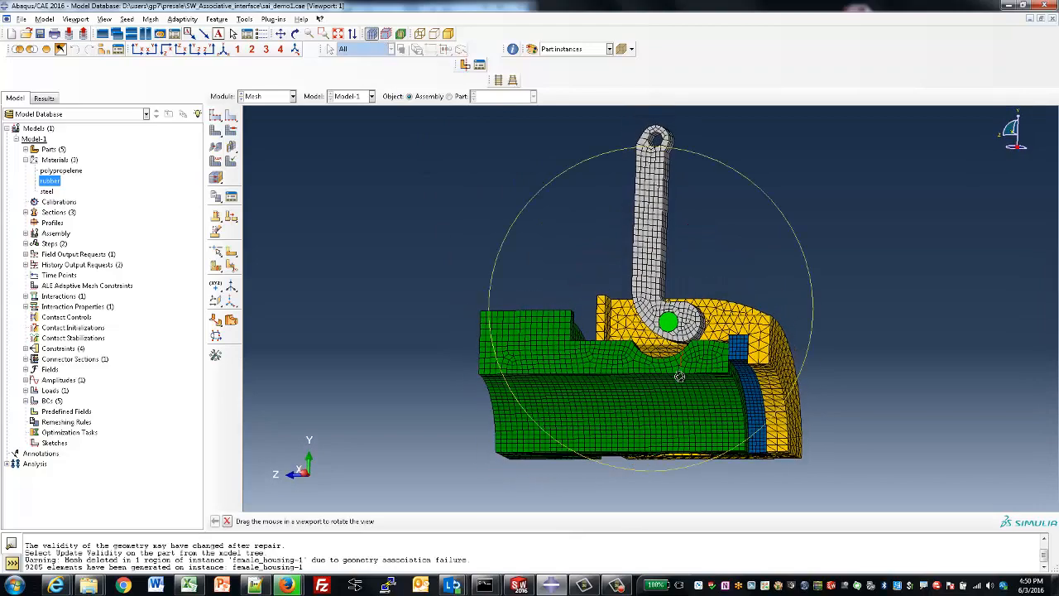
- Orbit the meshed assembly and select the analysis job in the model tree
drag(679, 377, 670, 351)
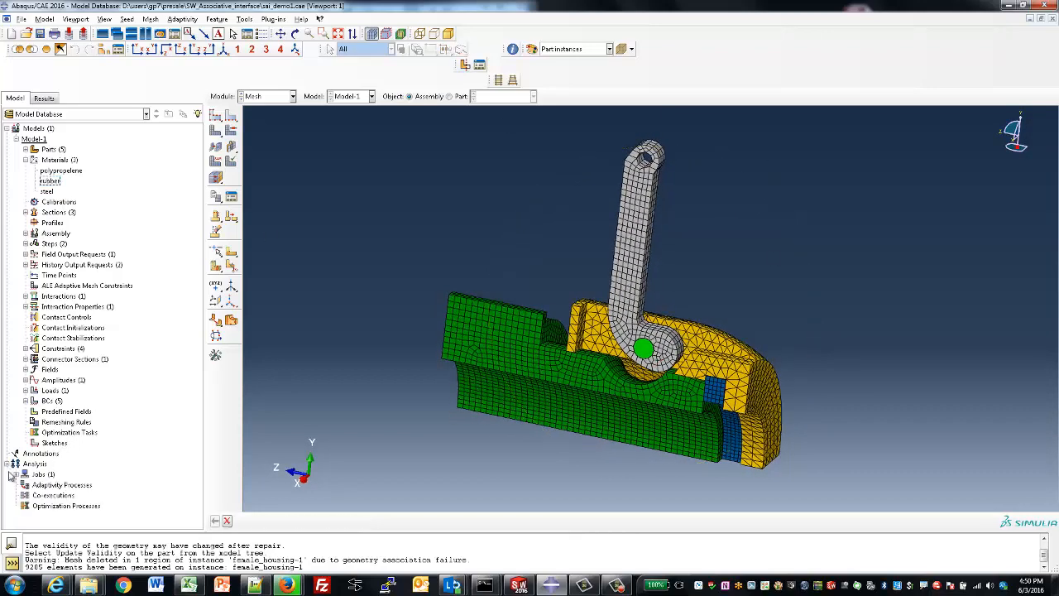
click(46, 484)
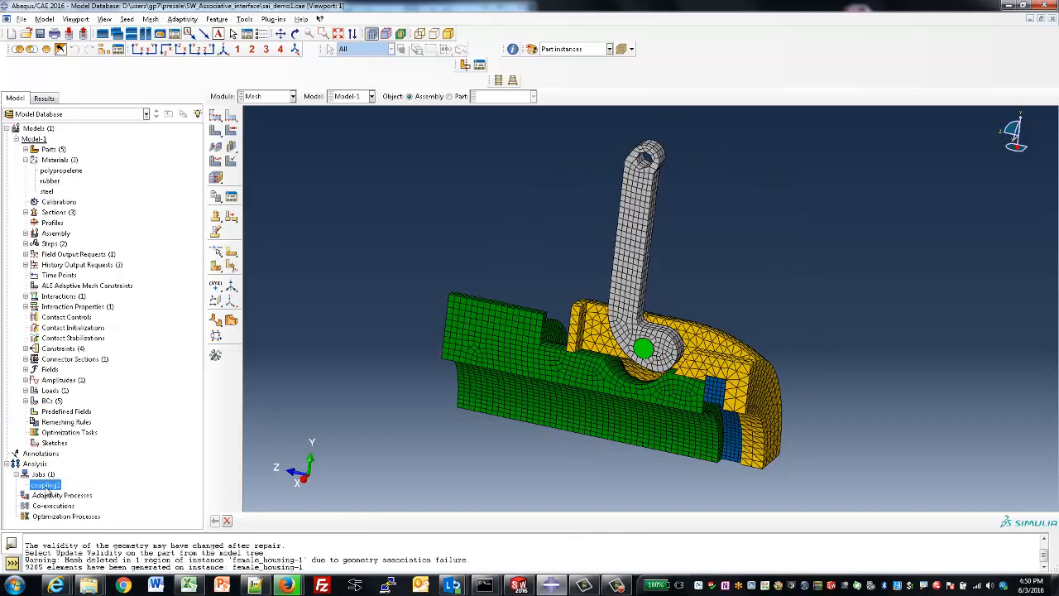
- Enable multiple processors for the coupling1 job, submit it, and open its results
double_click(47, 484)
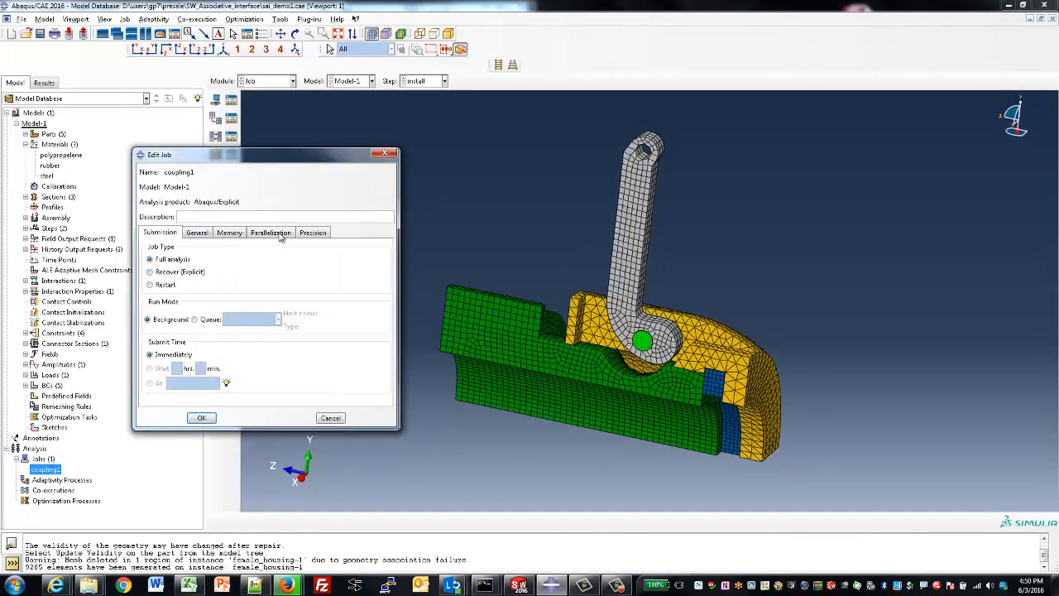
click(270, 232)
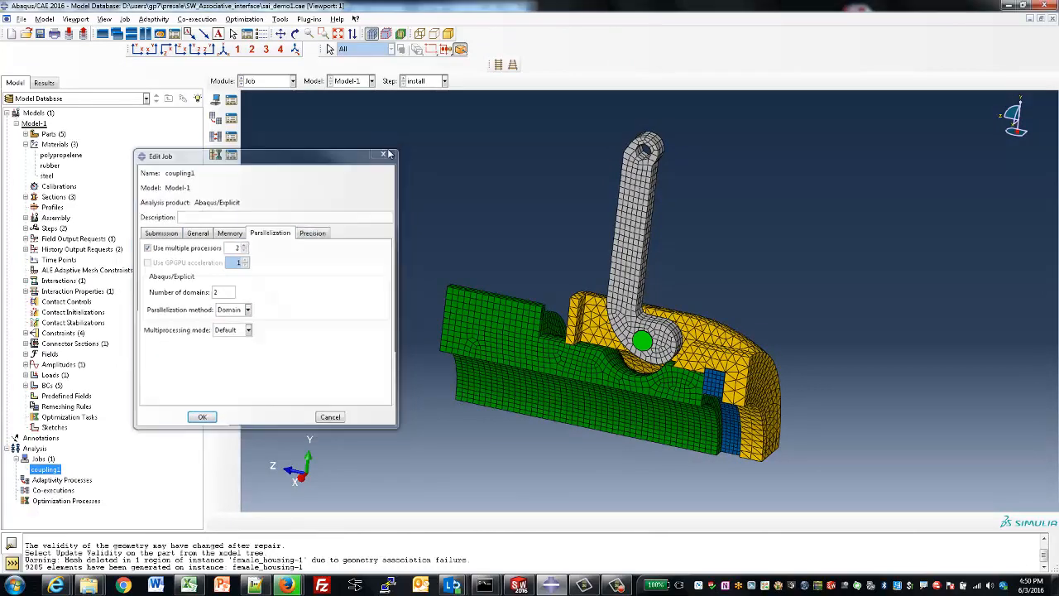
right_click(40, 470)
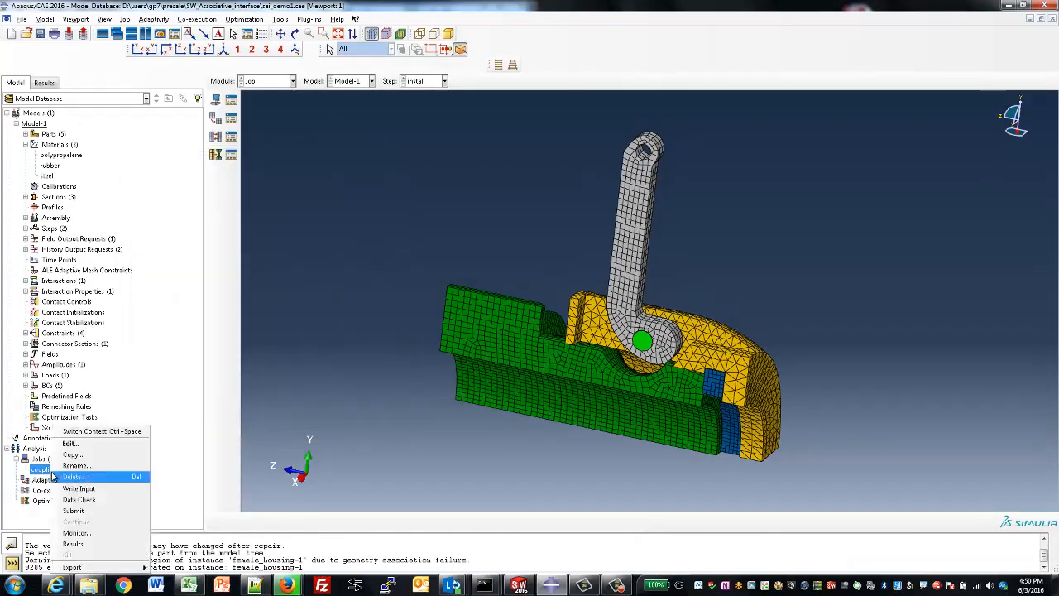
click(72, 510)
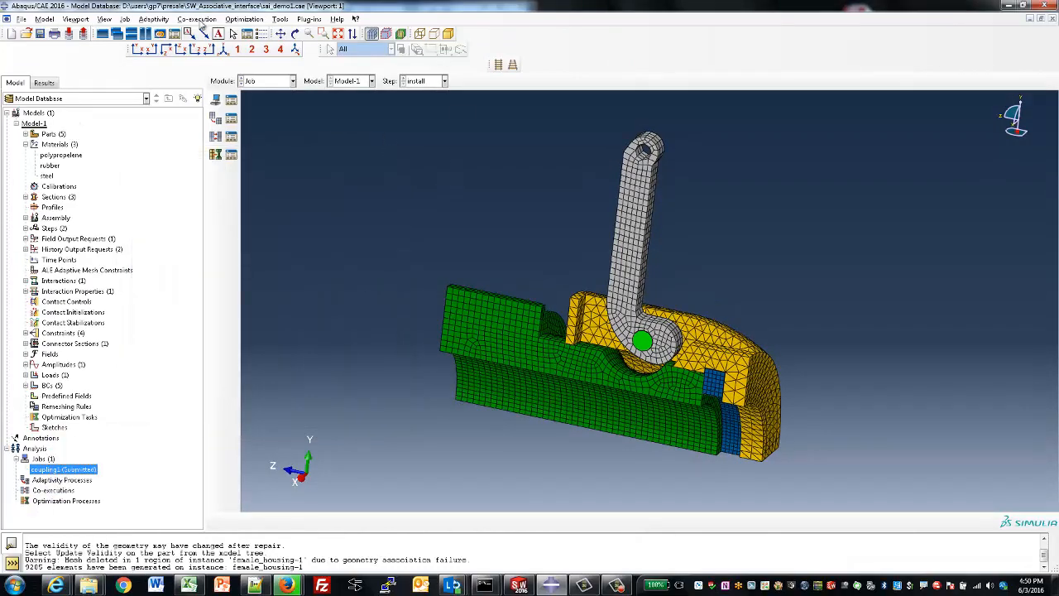
right_click(63, 470)
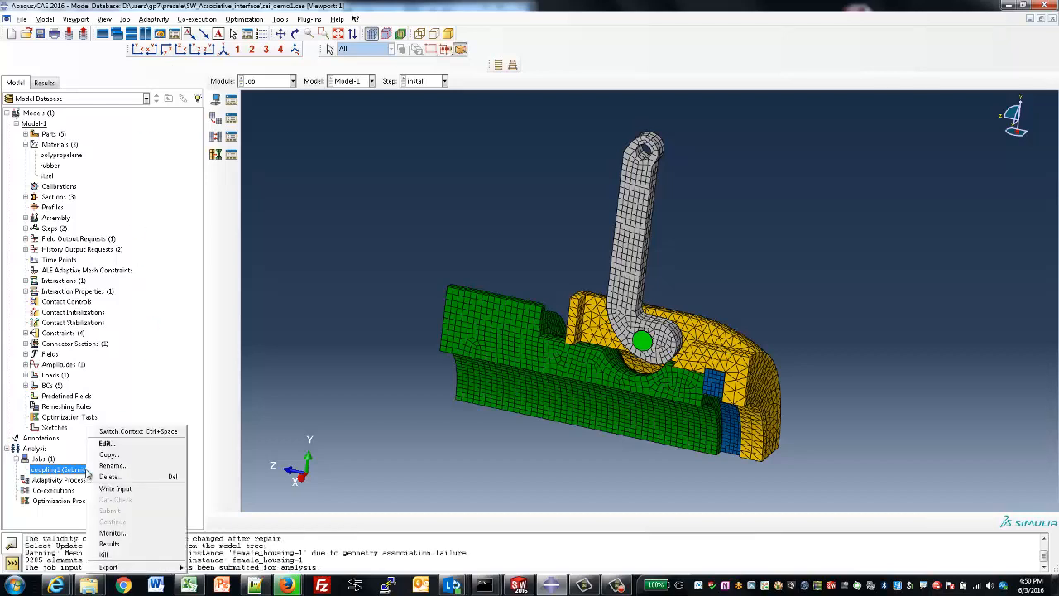
click(113, 533)
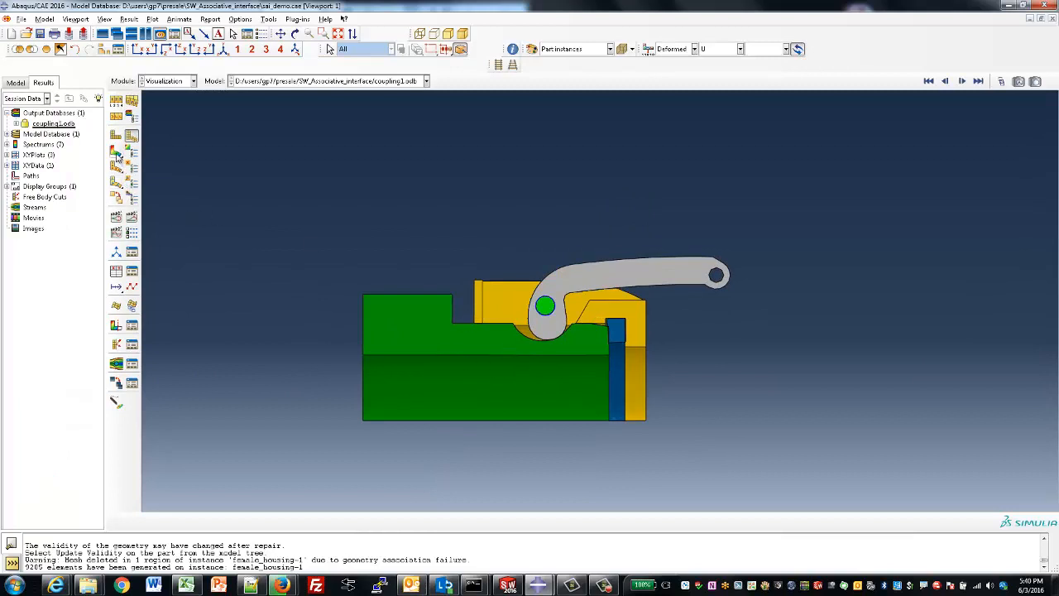
- Animate von Mises stress on the deformed coupling to the final frame, then contour PEEQ plastic strain
click(112, 152)
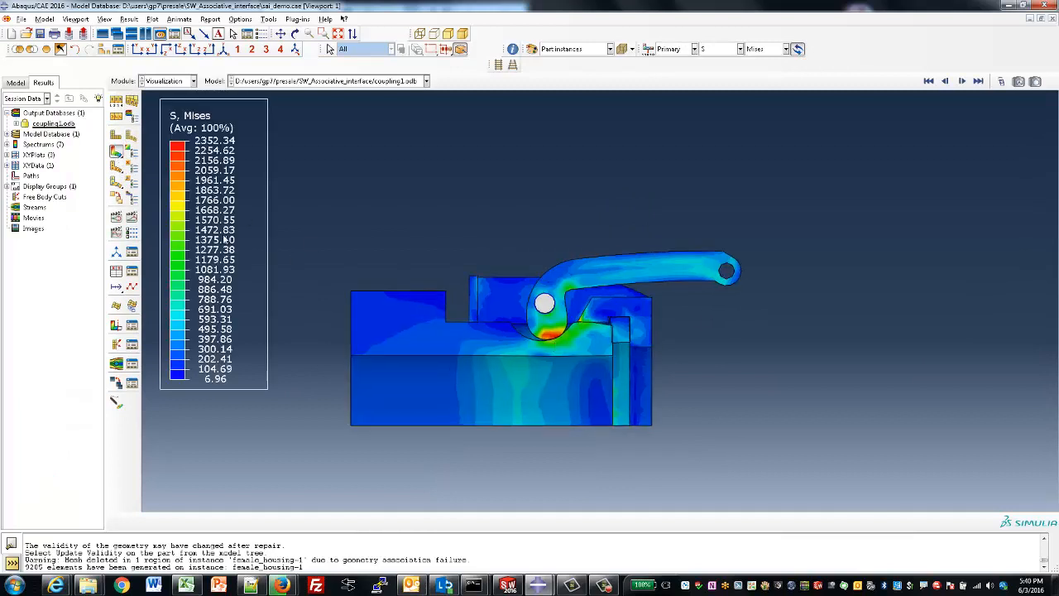
click(963, 81)
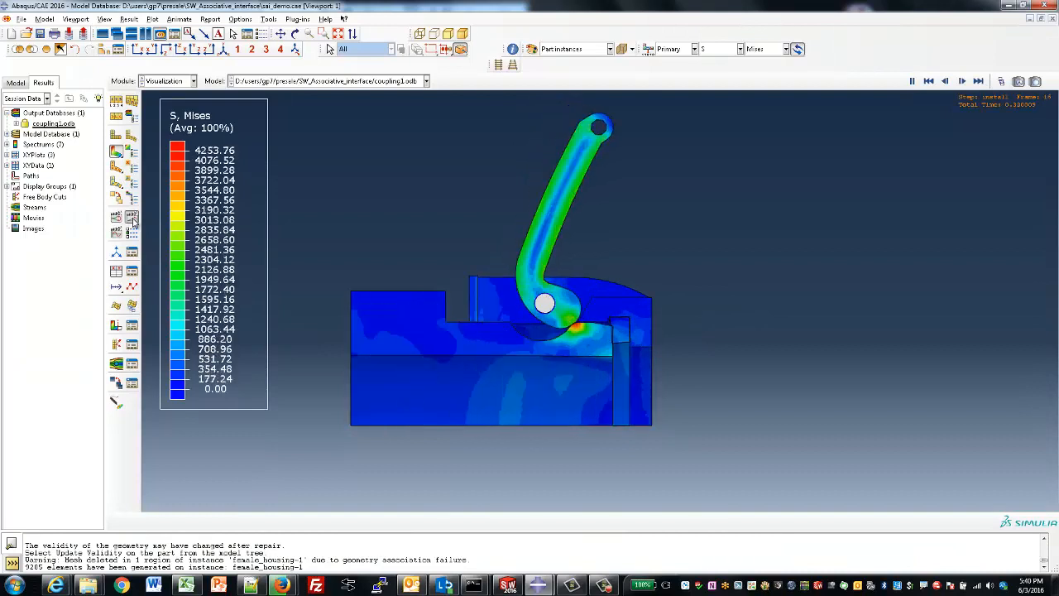
click(963, 81)
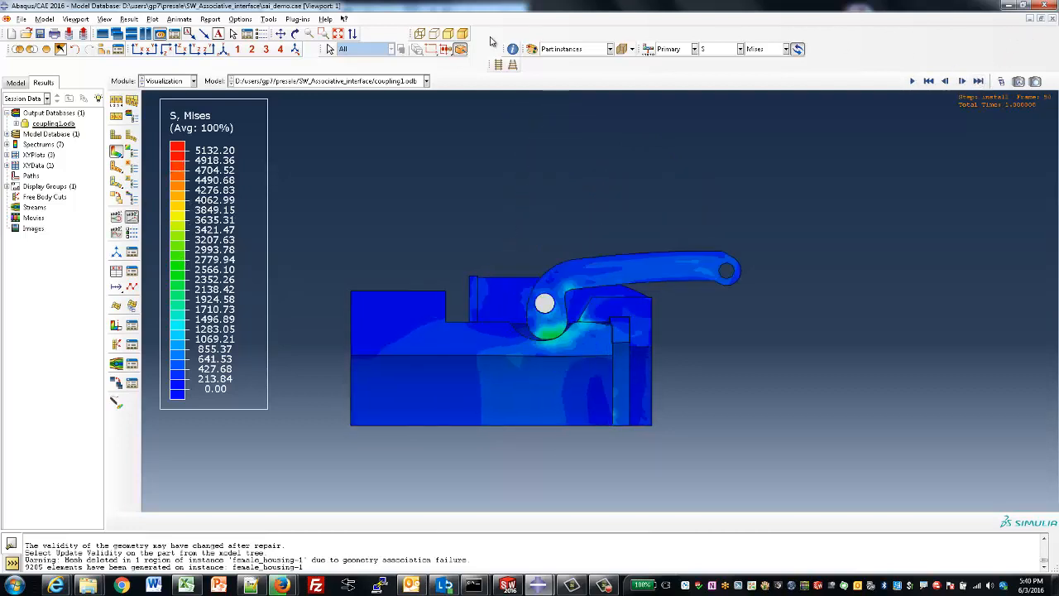
click(735, 48)
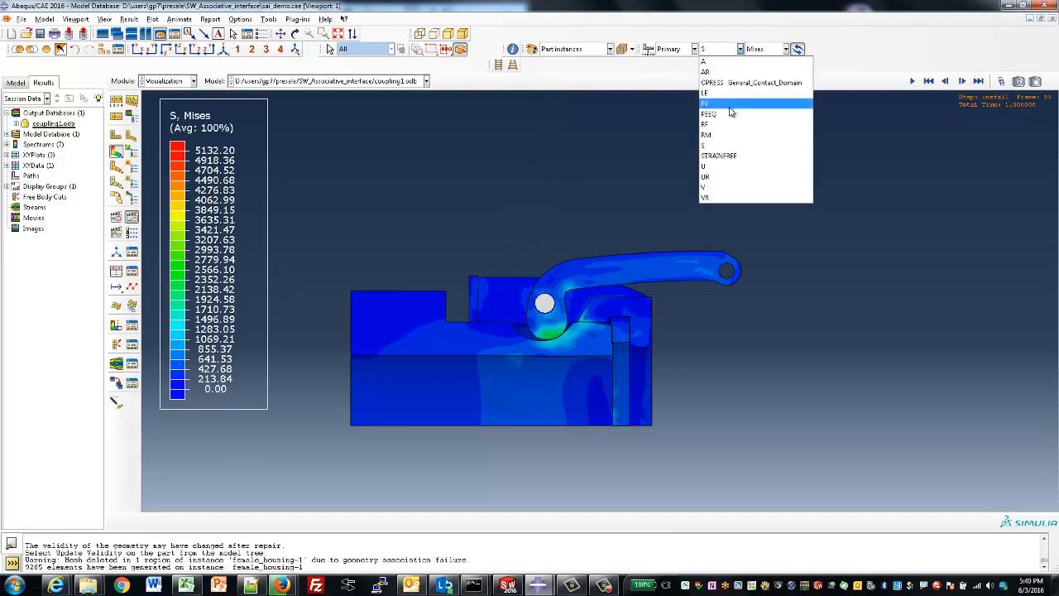
click(705, 112)
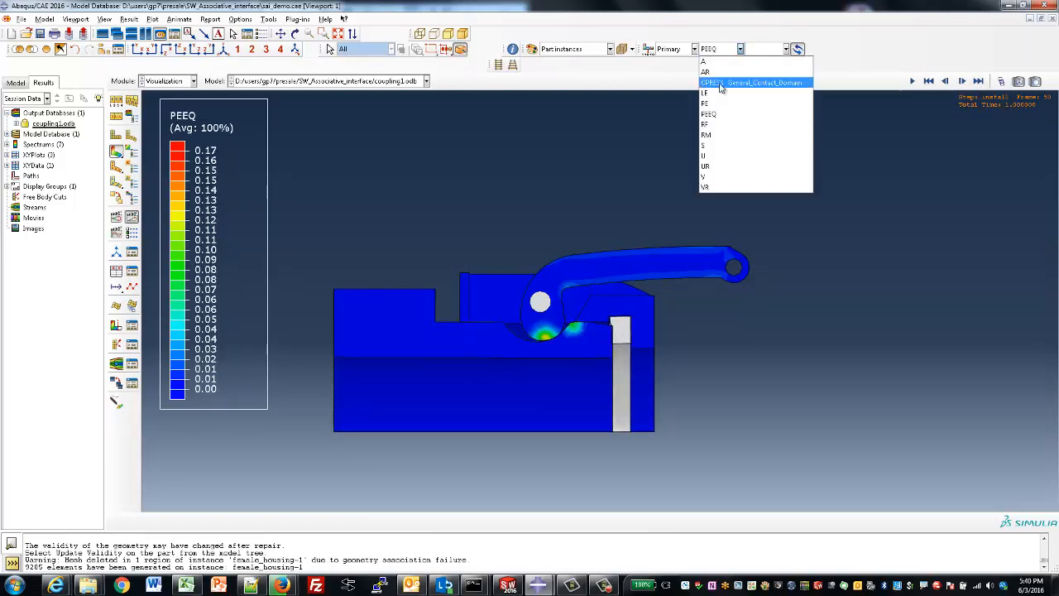
- Contour CPRESS contact pressure and replace the display group with the rubber gasket instance only
click(752, 83)
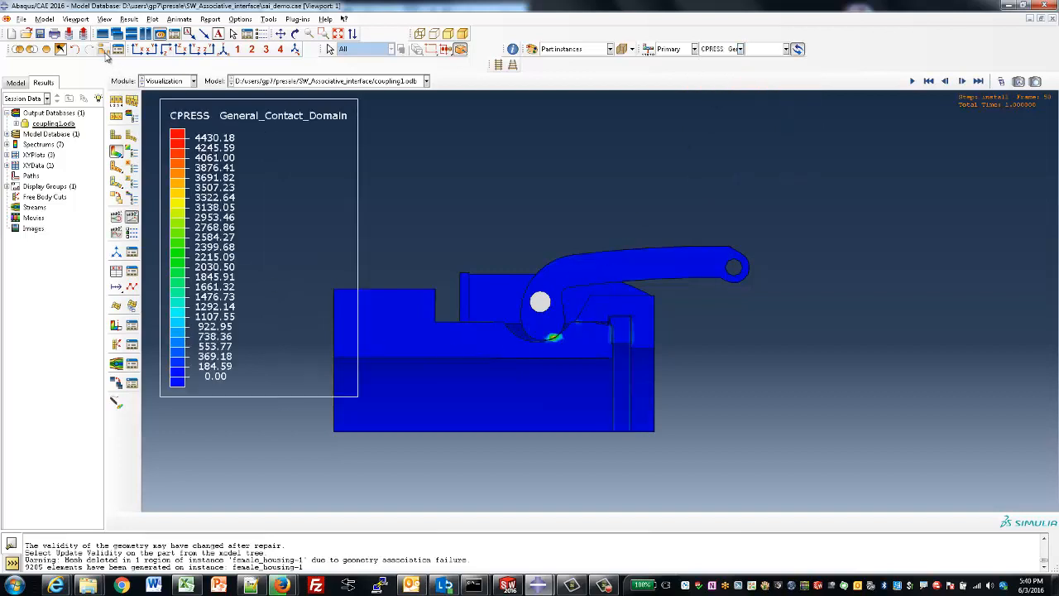
click(106, 56)
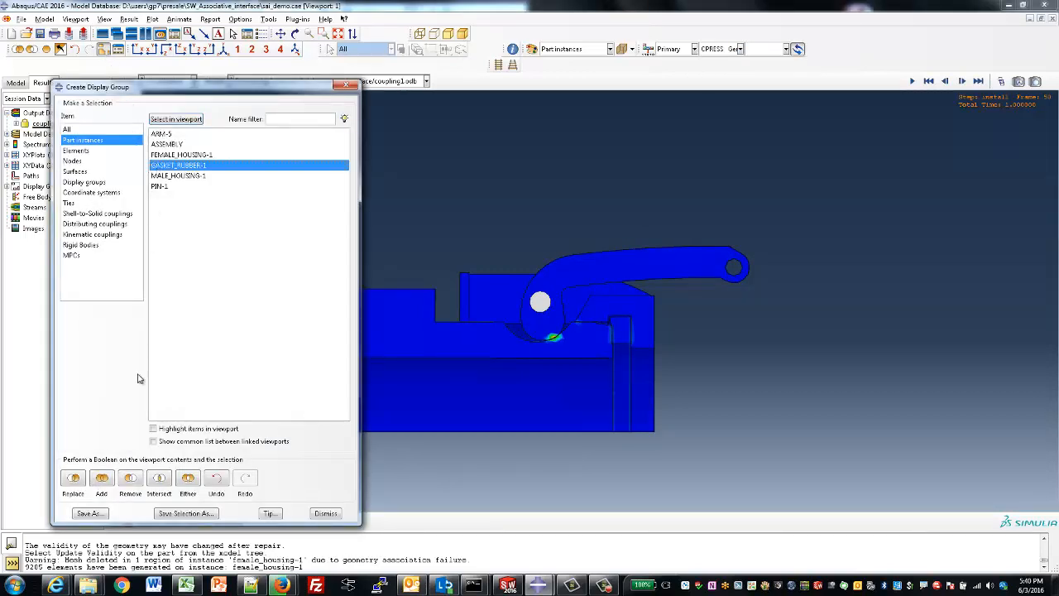
click(73, 478)
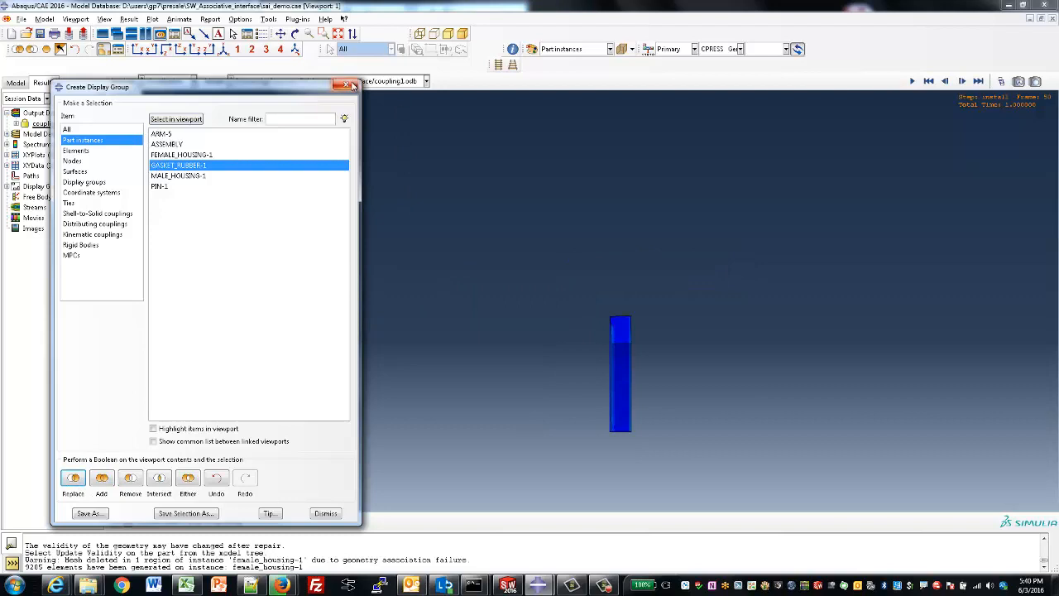
click(349, 85)
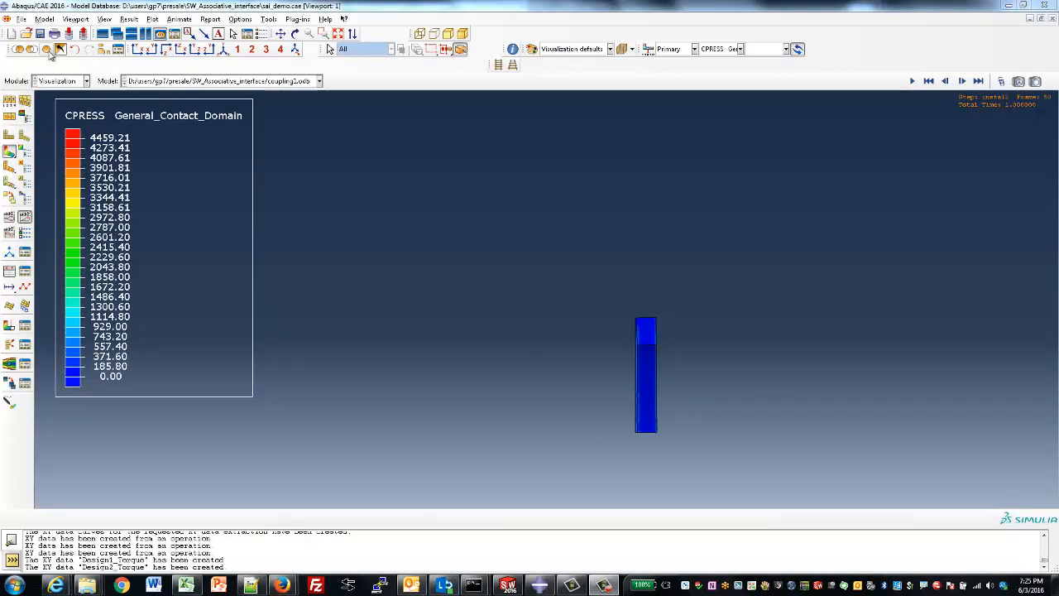
- Switch the contour back to S Mises and tile the two viewports vertically
click(748, 48)
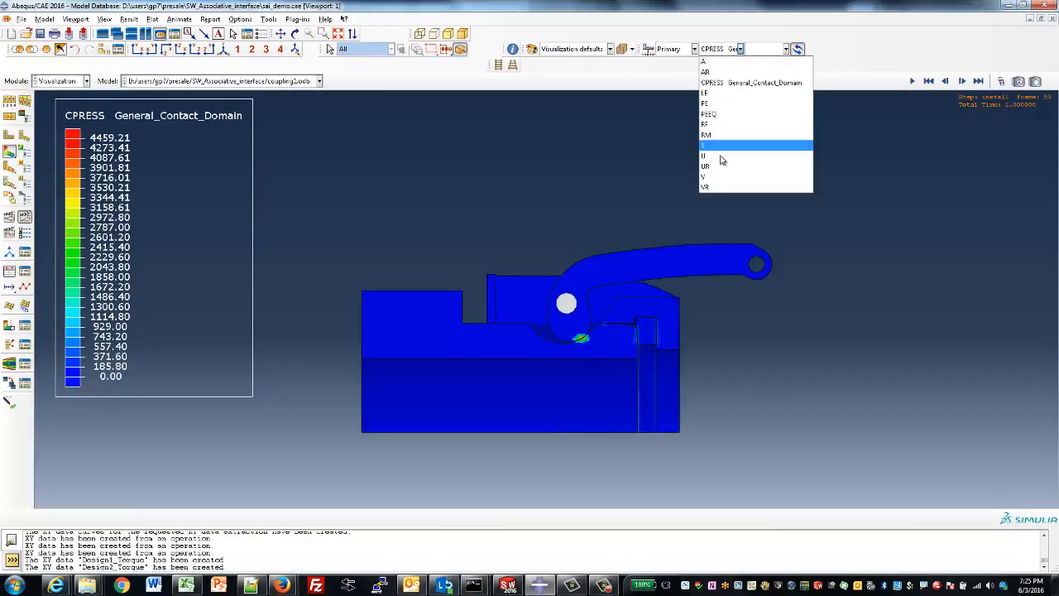
click(705, 146)
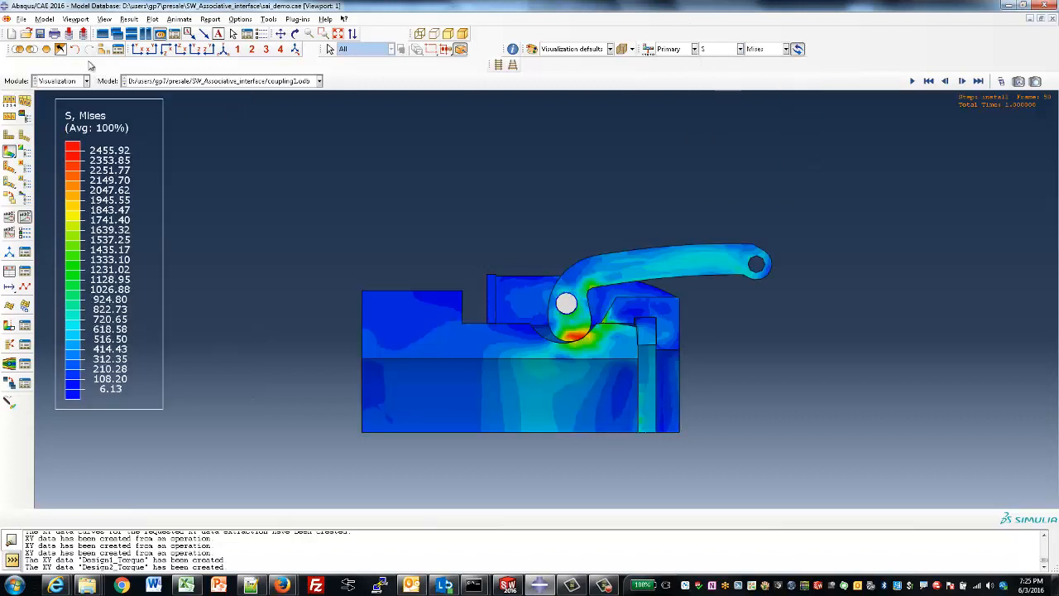
click(101, 21)
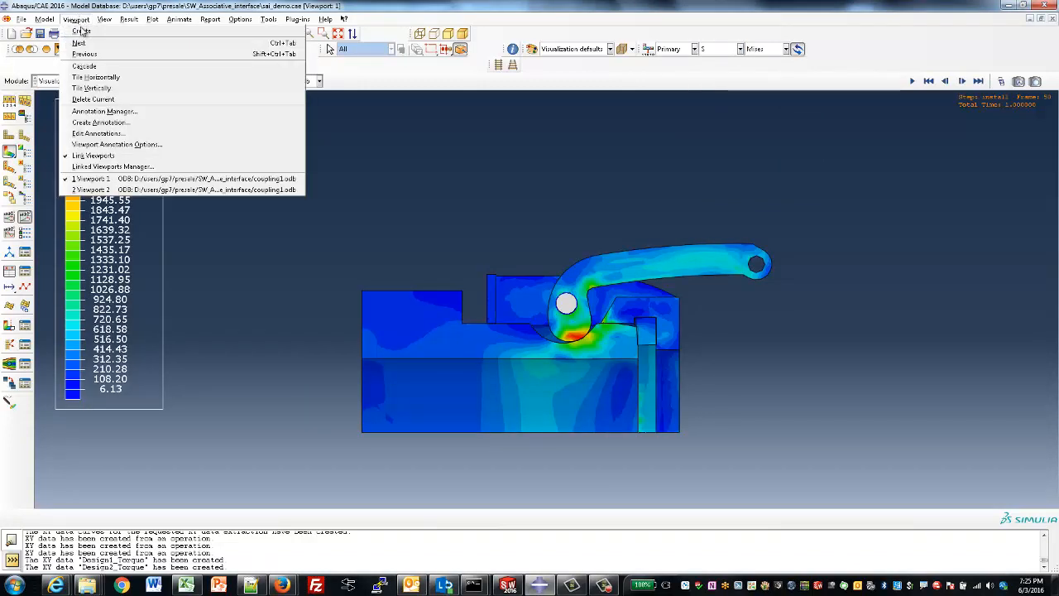
click(91, 89)
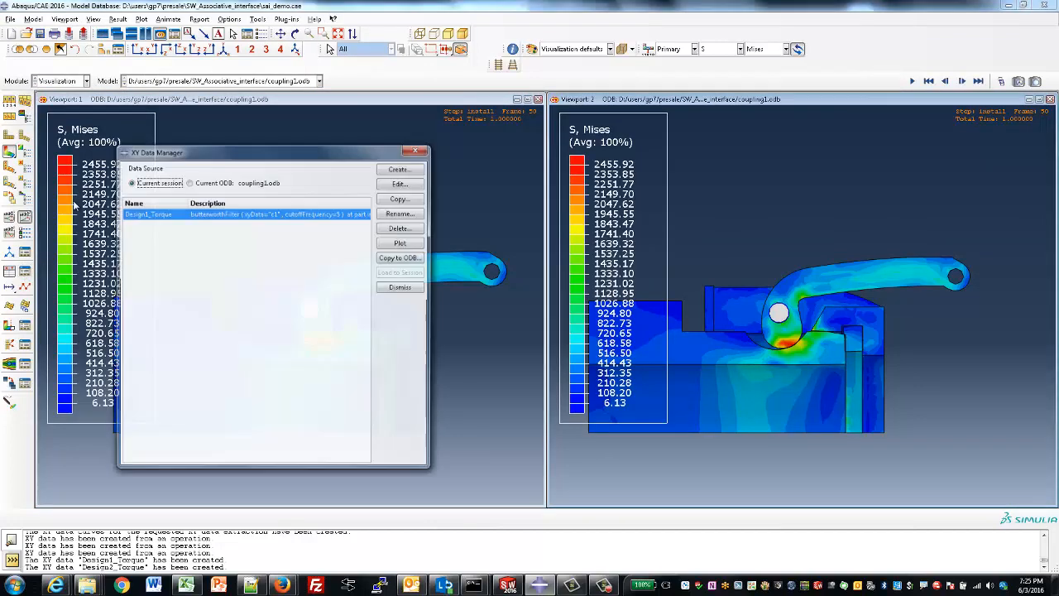
- Plot the Design1_Torque curve from the XY Data Manager and animate the stress results beside it
click(401, 241)
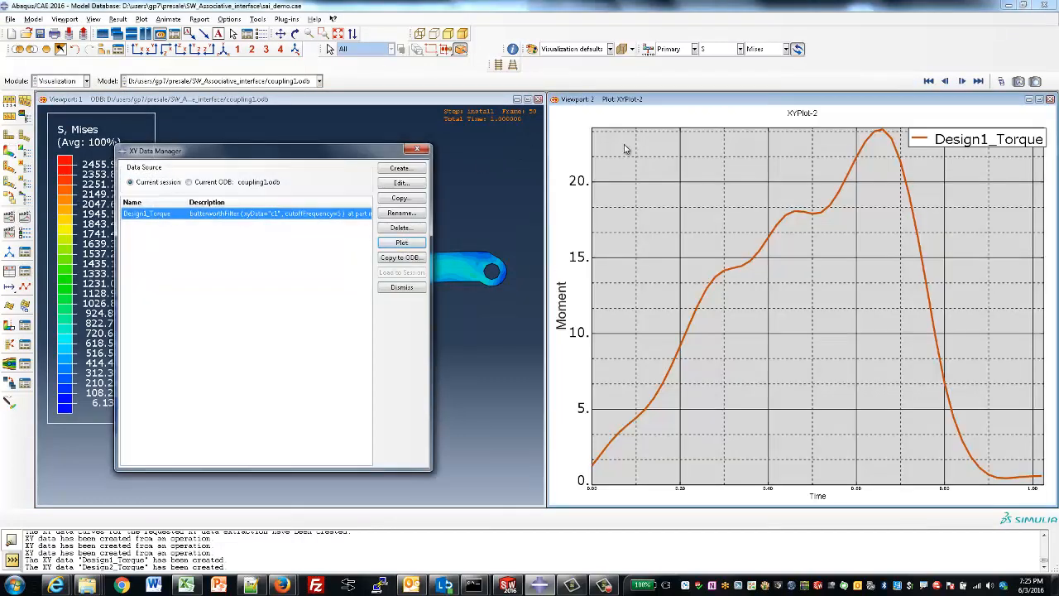
click(401, 288)
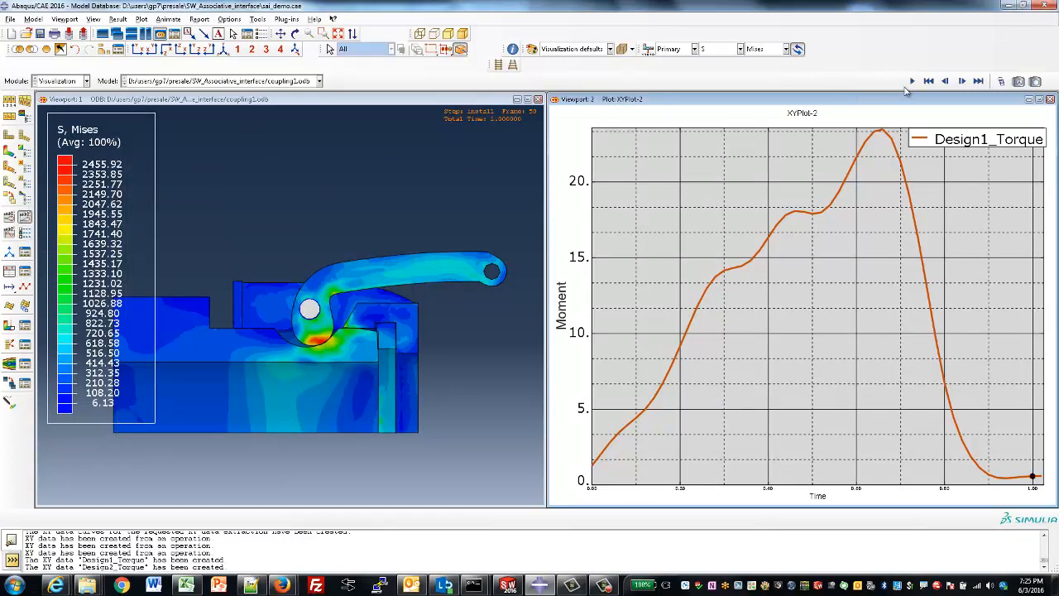
click(911, 79)
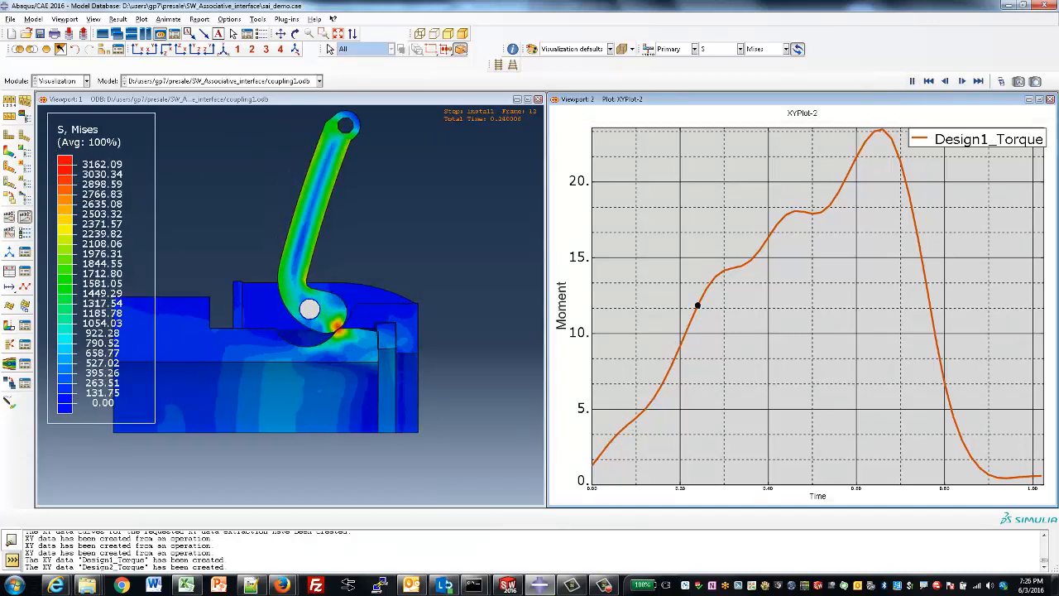
click(963, 79)
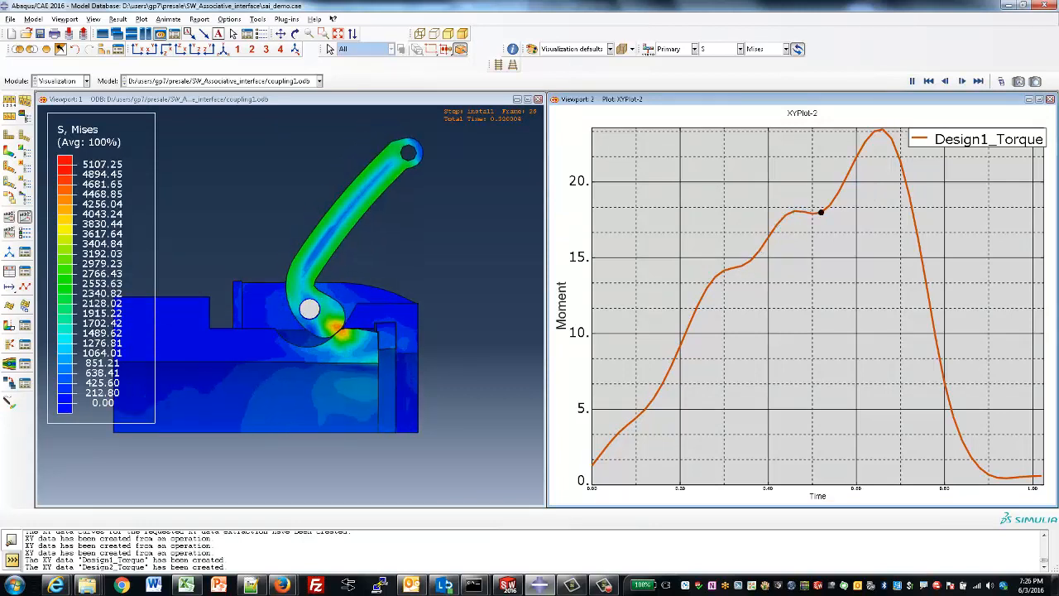
click(962, 79)
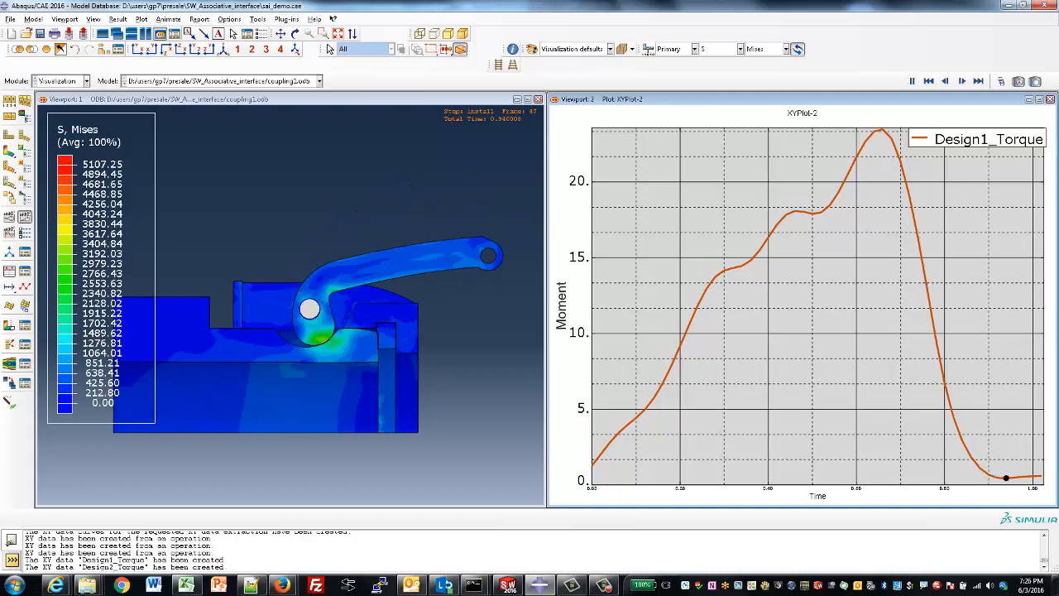
click(978, 81)
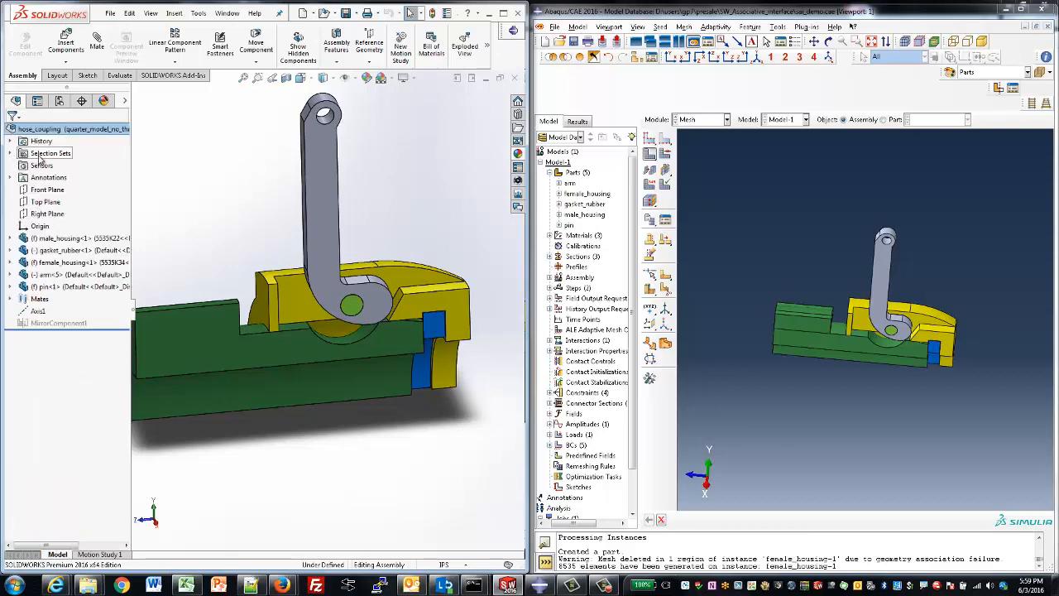
- Apply a 0.25 in fillet to the female_housing contact edges and save the part
click(79, 261)
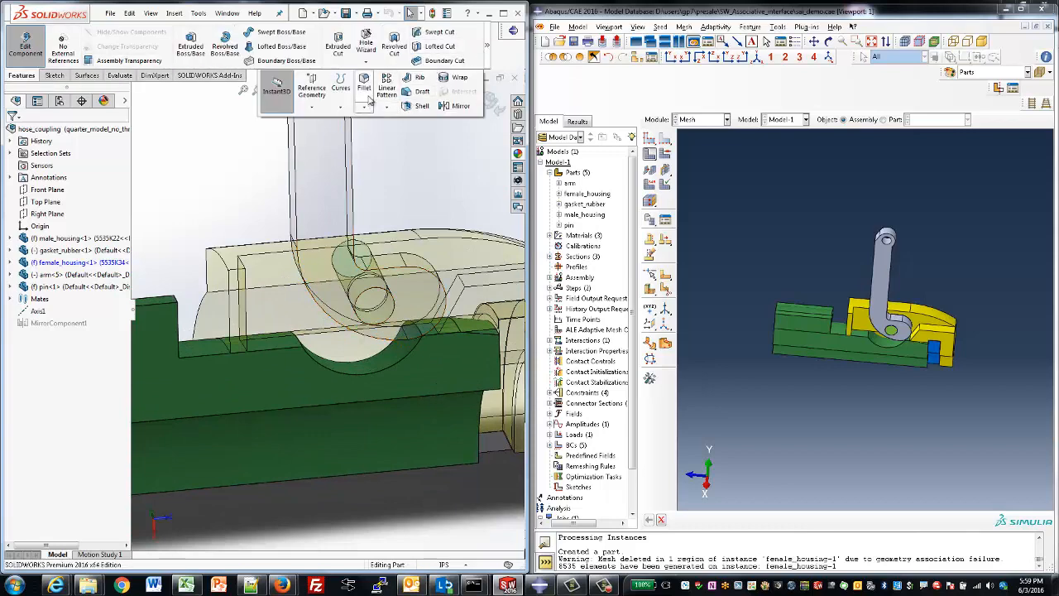
click(371, 86)
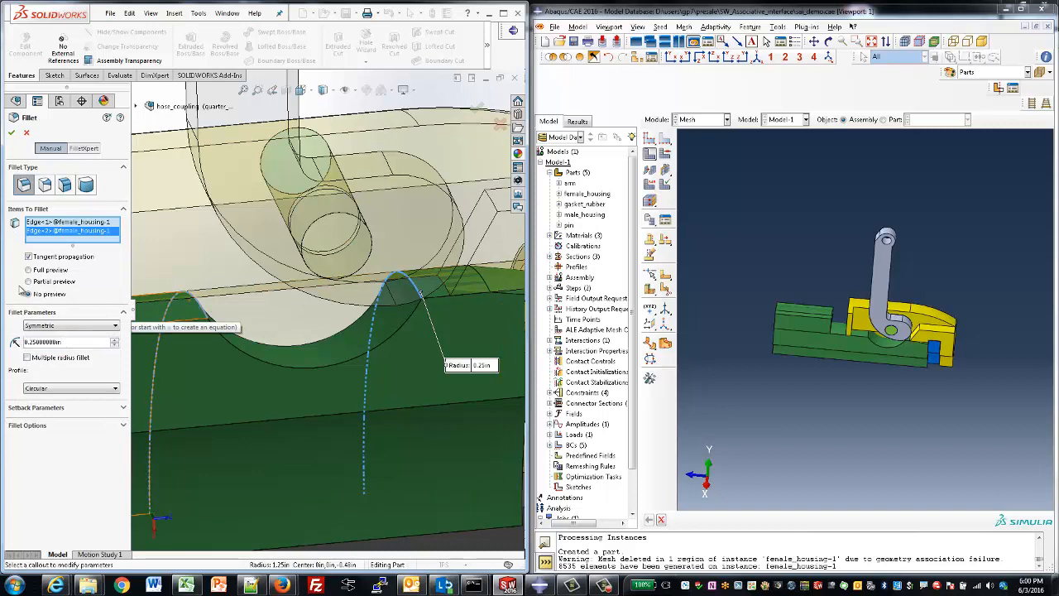
click(18, 136)
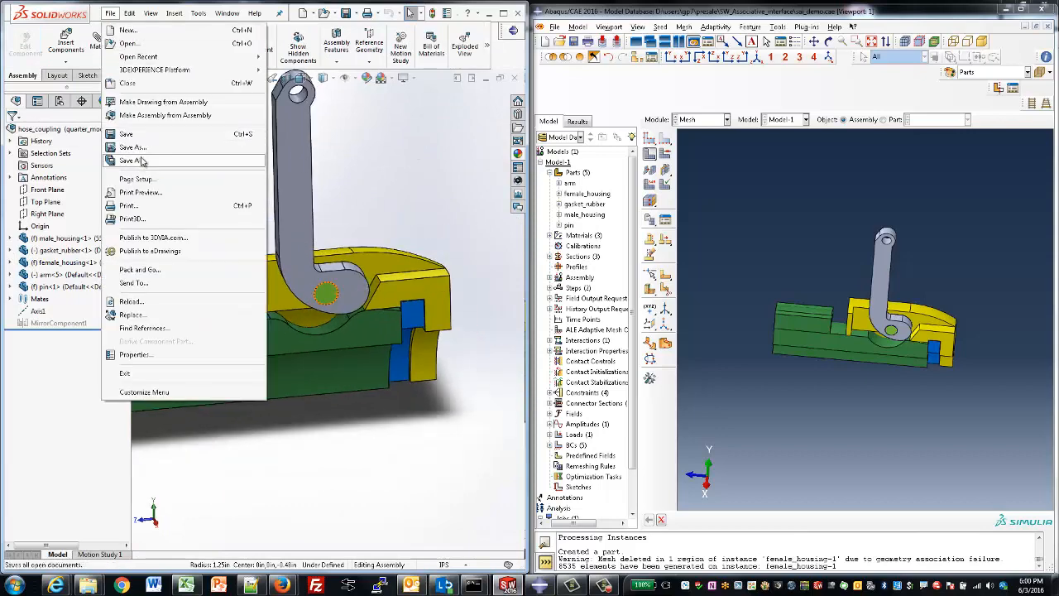
click(132, 160)
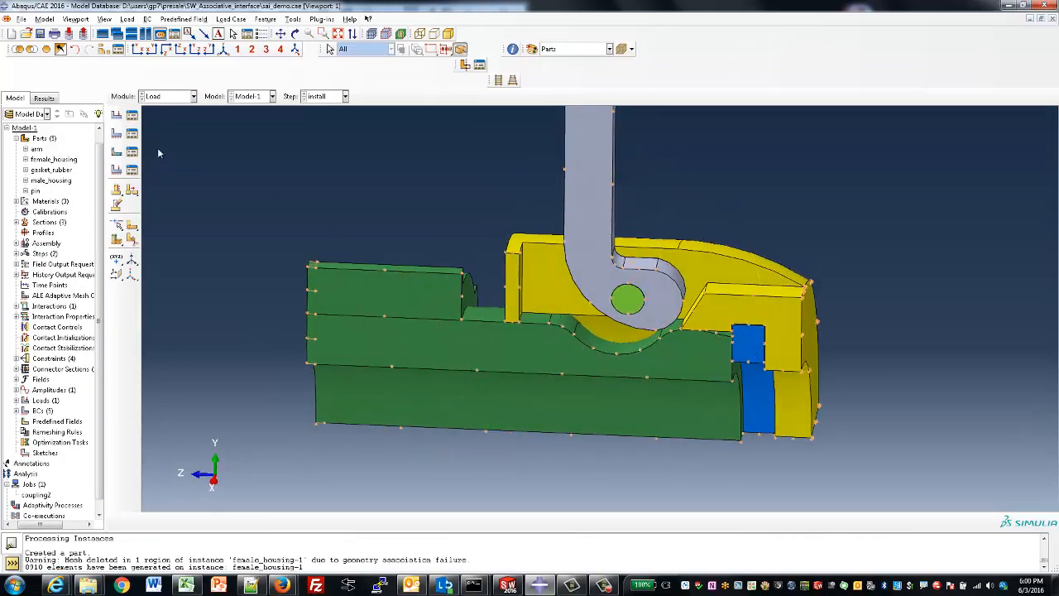
- Submit the analysis job from the model tree, overwriting the existing job files
right_click(37, 483)
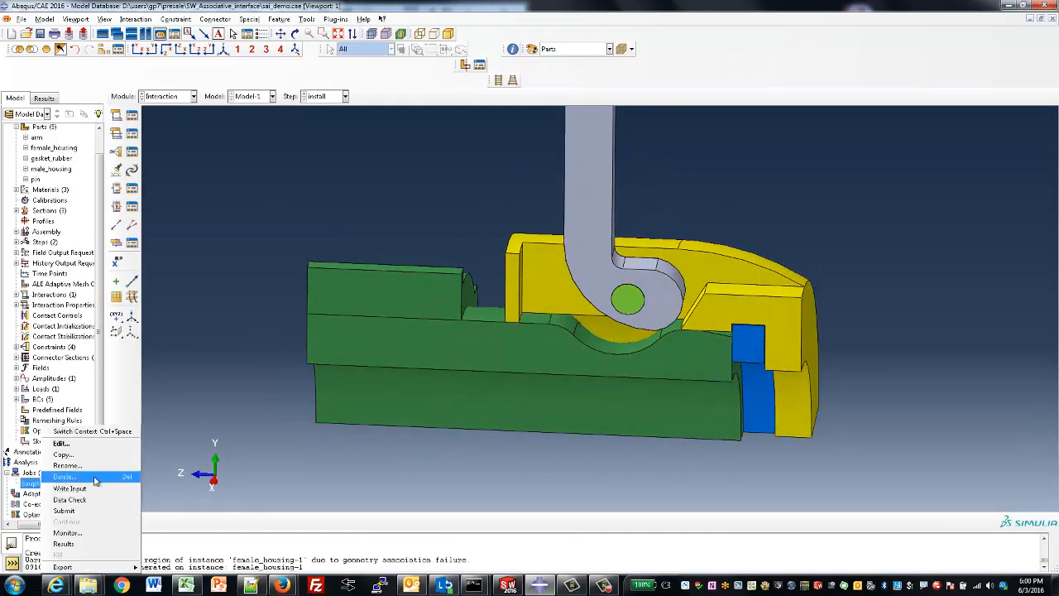
click(68, 510)
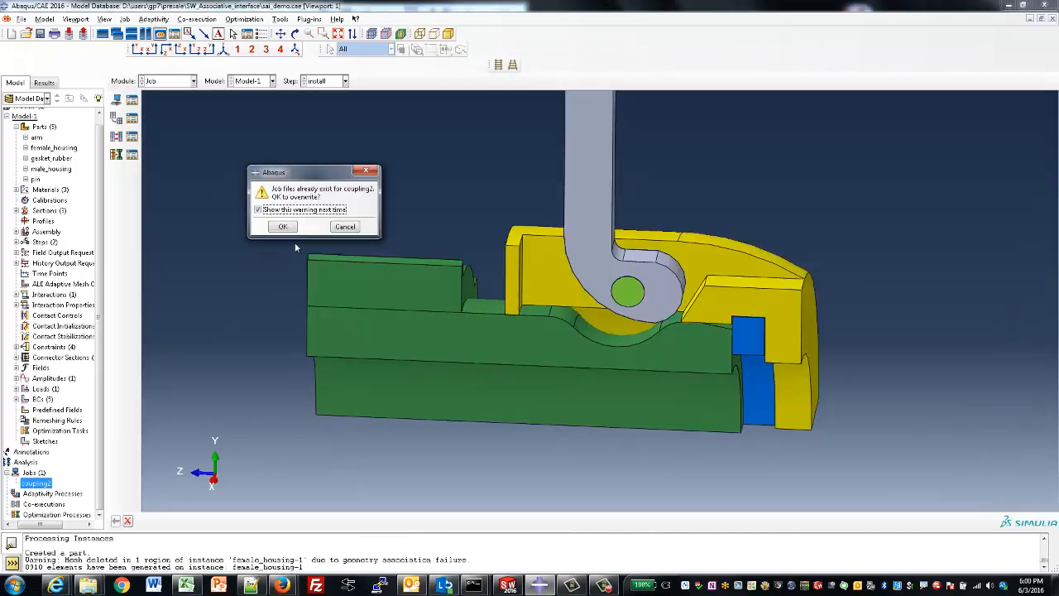
click(281, 225)
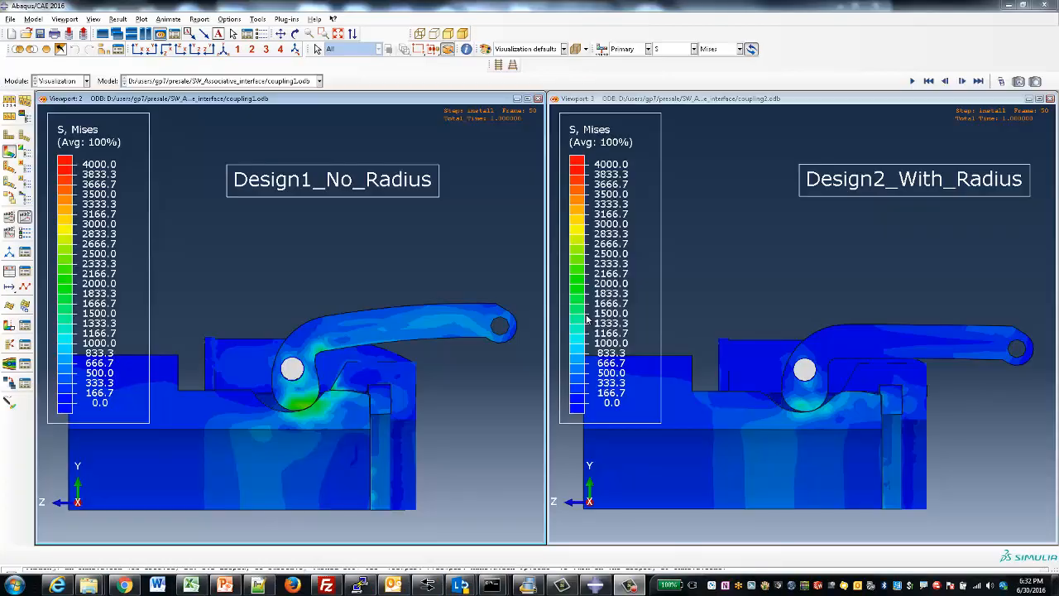
mouse_move(372, 205)
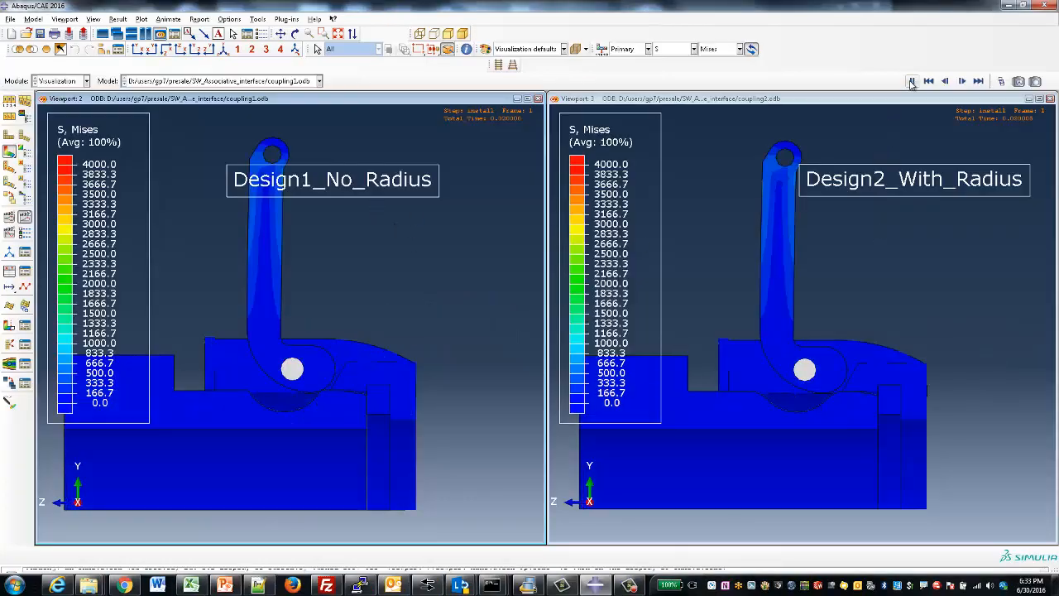
- Step the Mises stress animation through the arm rotation, then switch both views to PEEQ and CPRESS
click(912, 79)
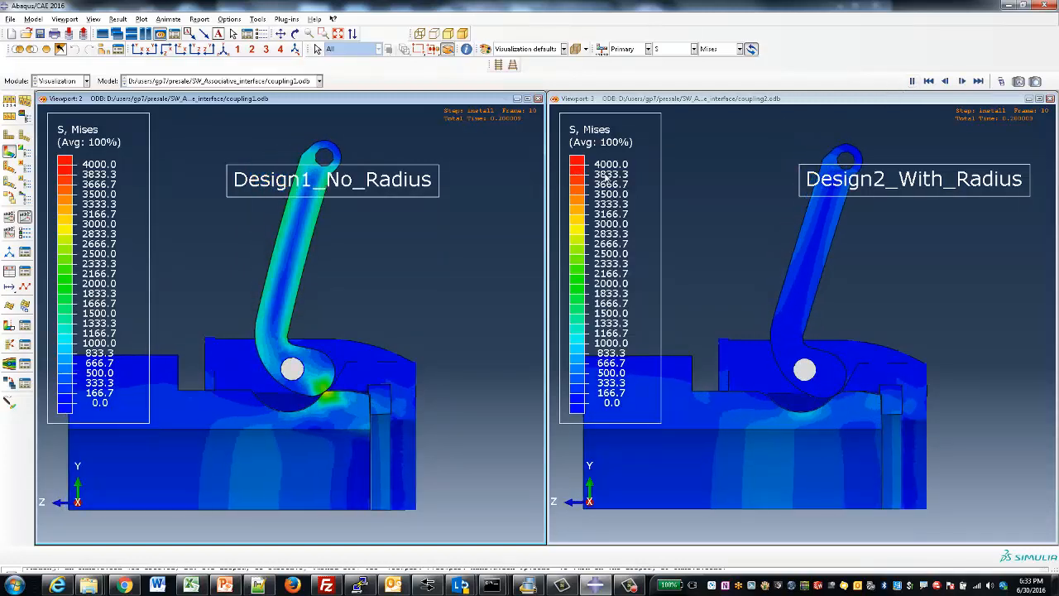
click(965, 79)
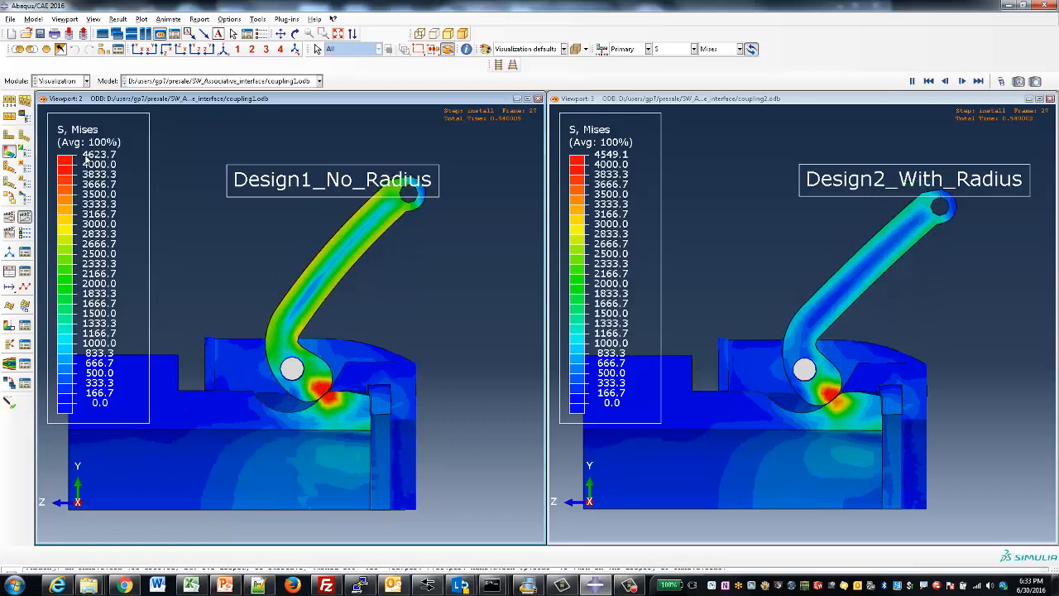
click(967, 80)
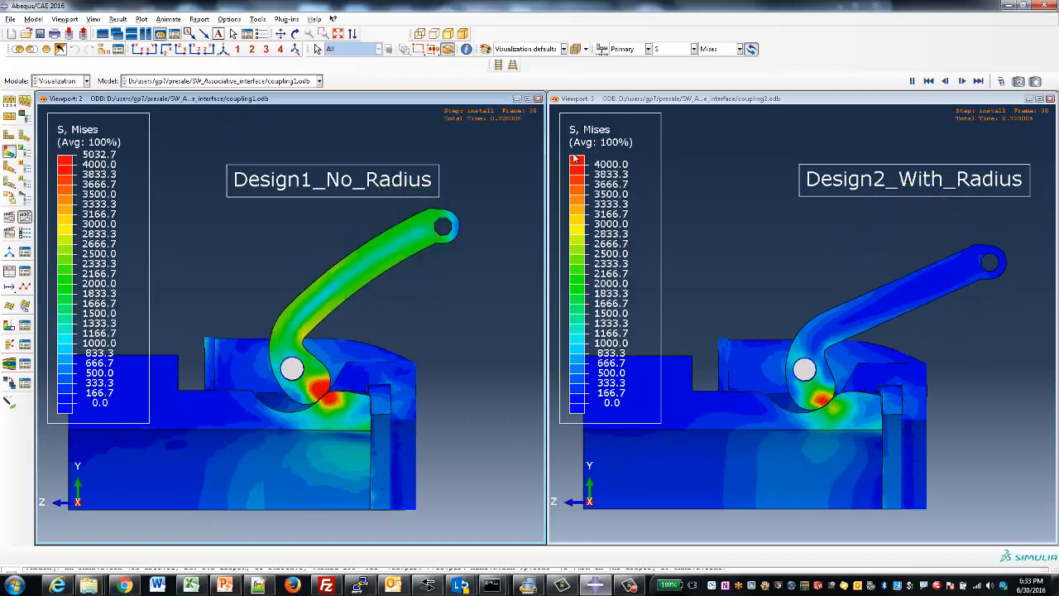
click(967, 80)
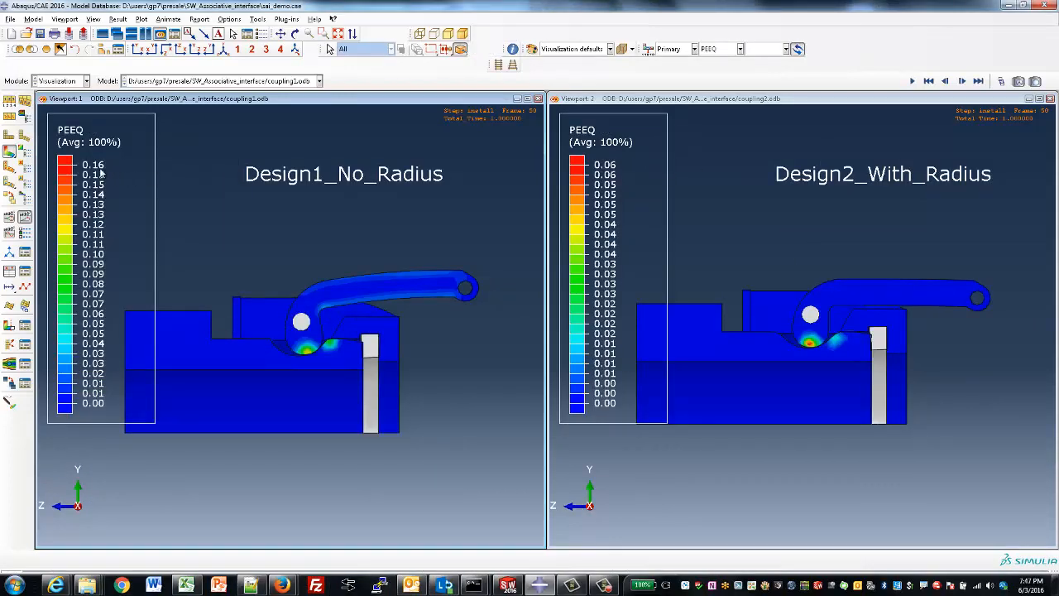
mouse_move(748, 156)
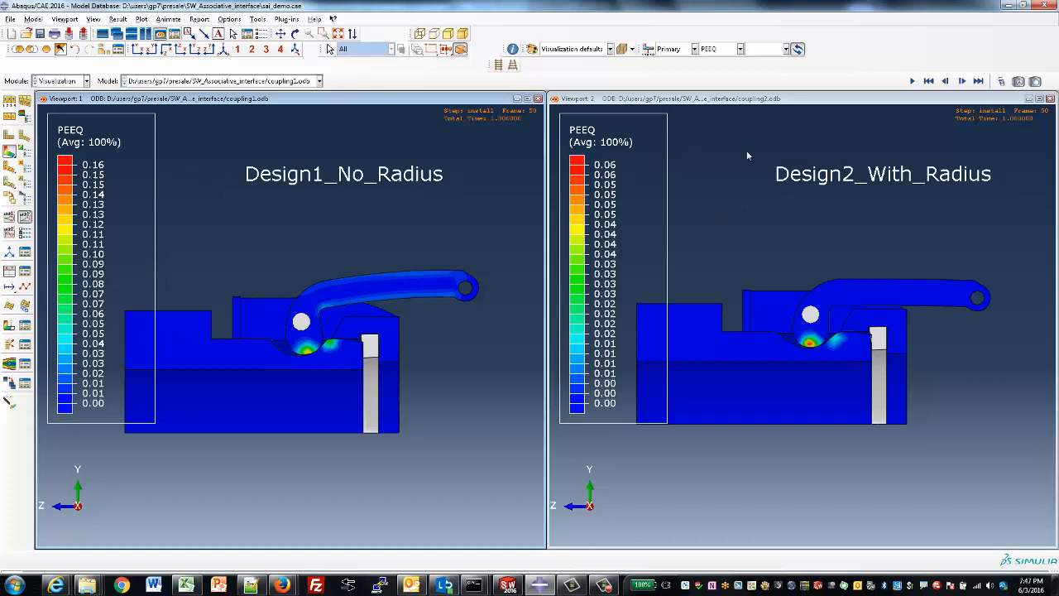
click(751, 50)
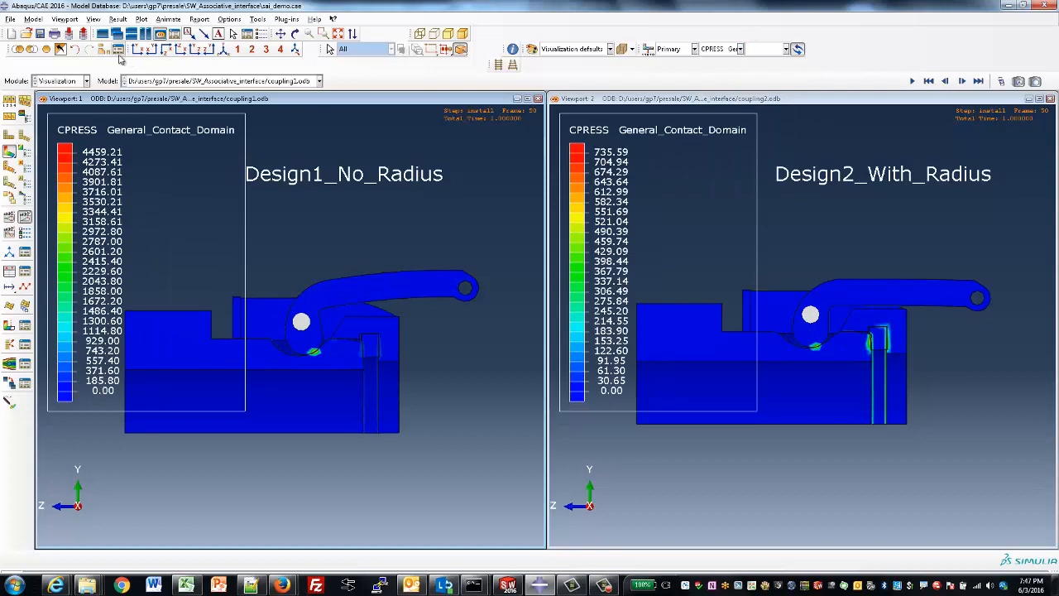
click(118, 51)
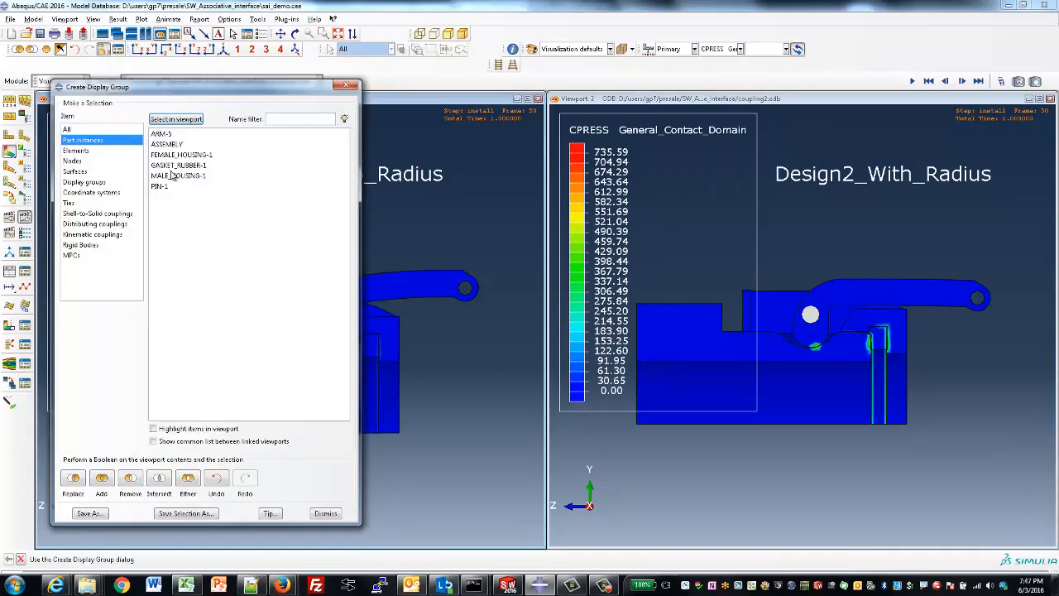
click(179, 165)
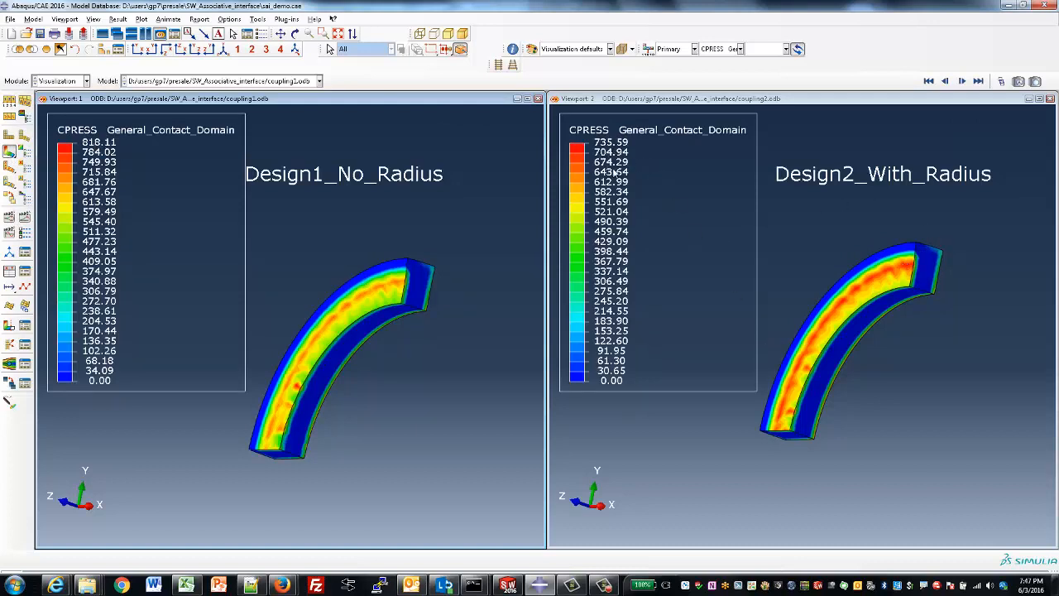
mouse_move(791, 221)
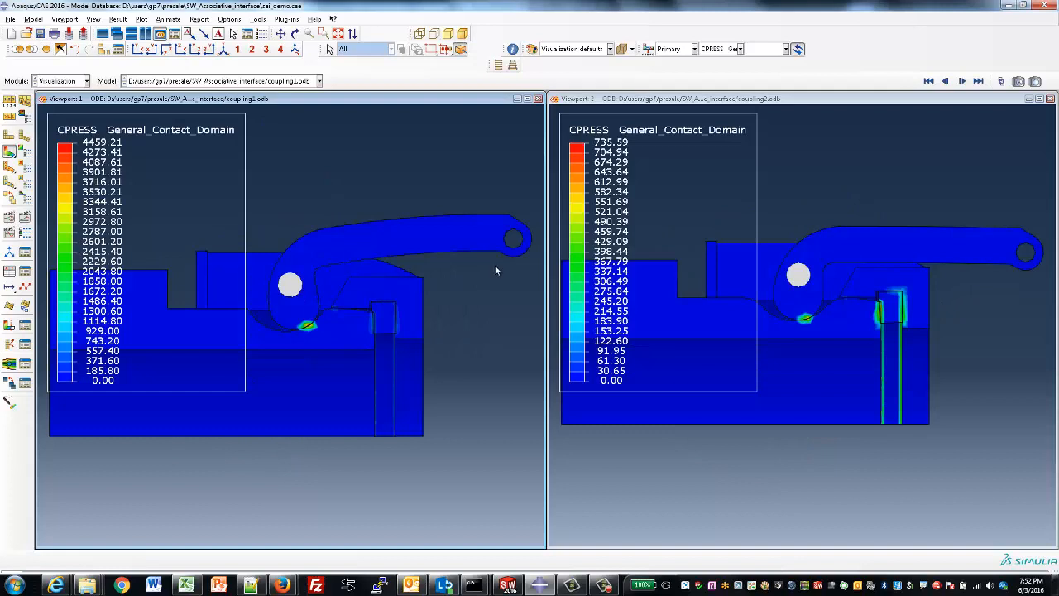
mouse_move(265, 176)
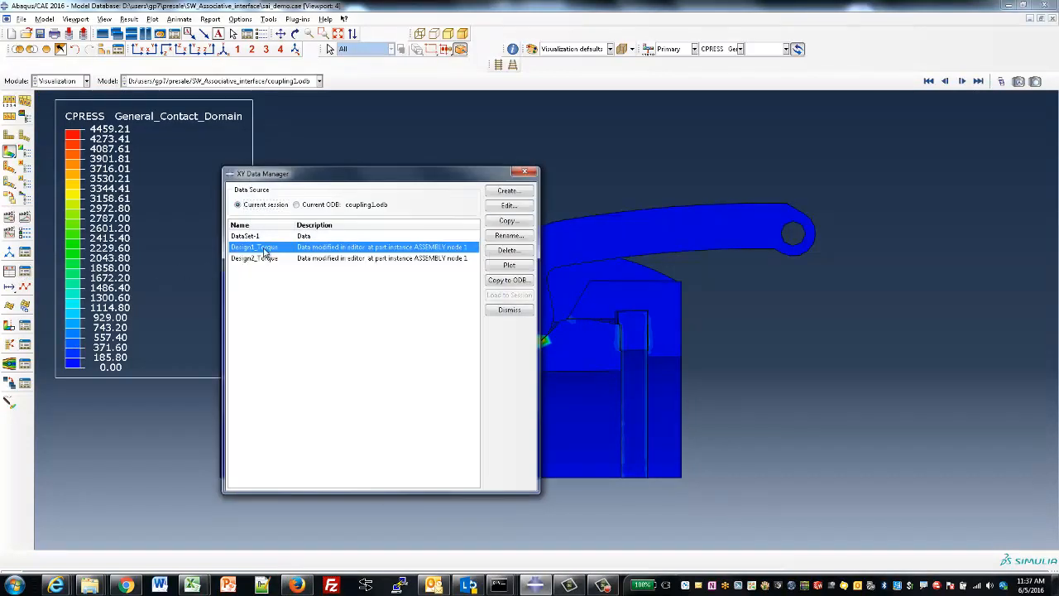
- Plot Design1_Torque and Design2_Torque together and play the arm-position animation alongside
click(255, 258)
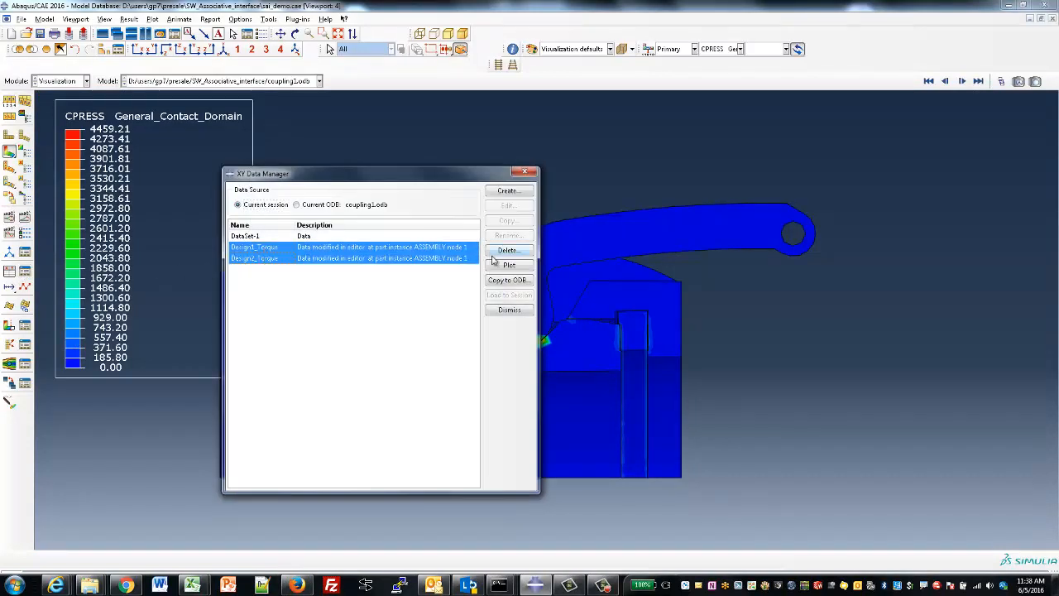
click(509, 264)
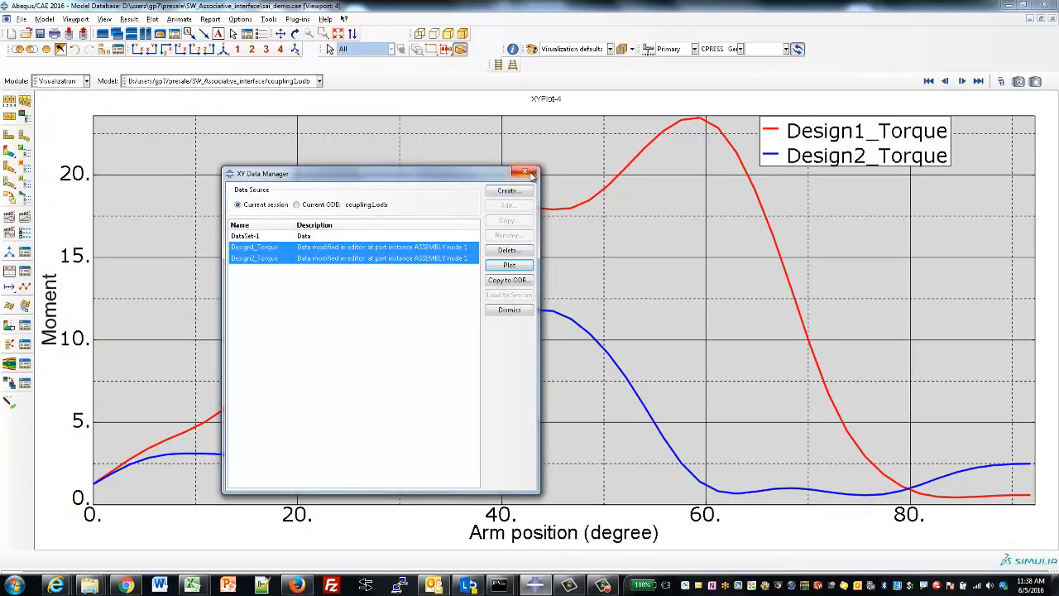
click(526, 170)
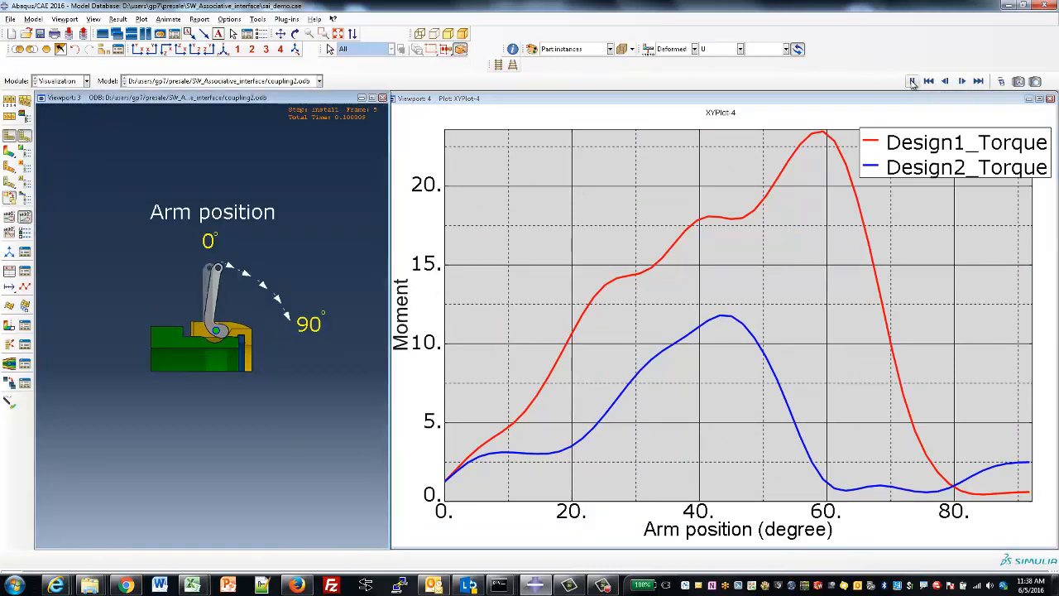
click(962, 80)
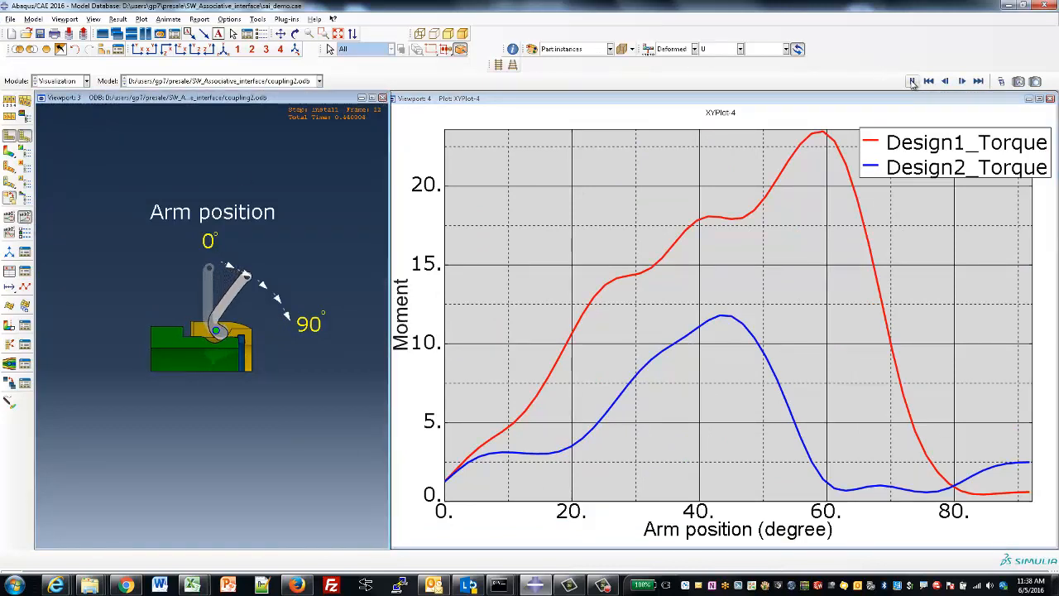